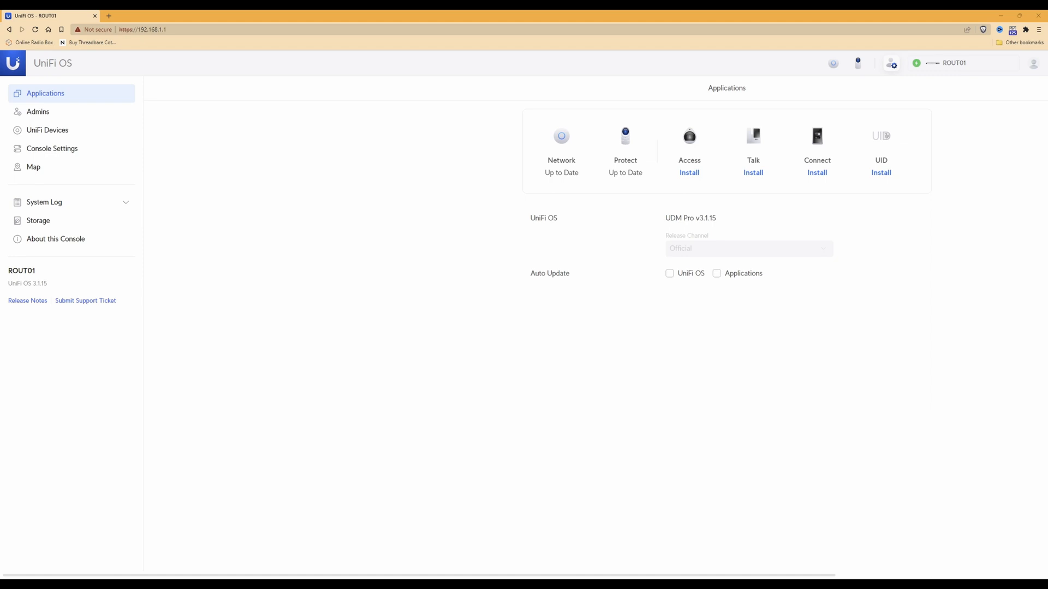
mouse_move(318, 86)
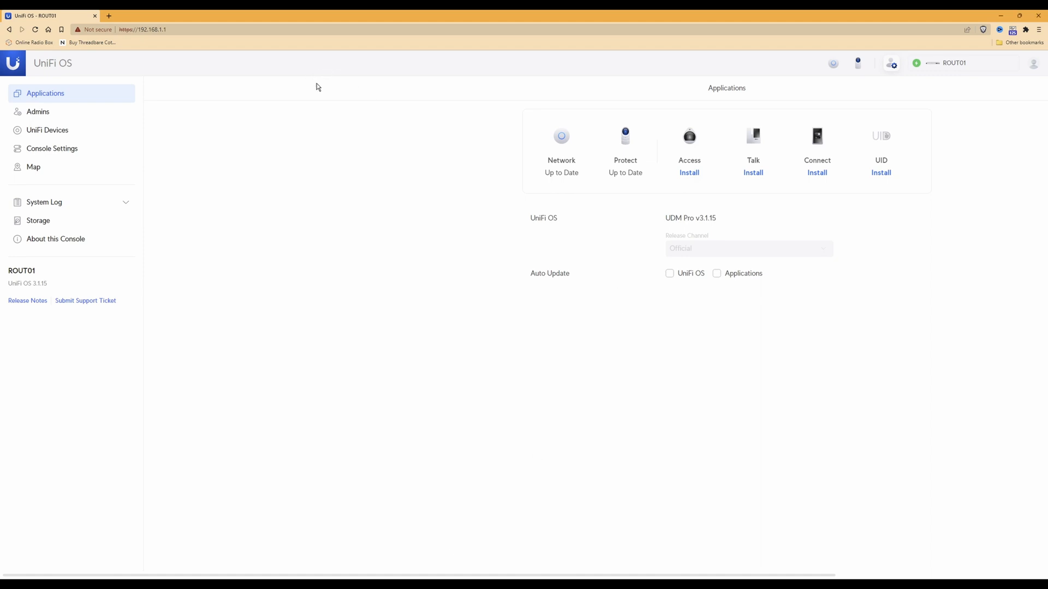
mouse_move(425, 228)
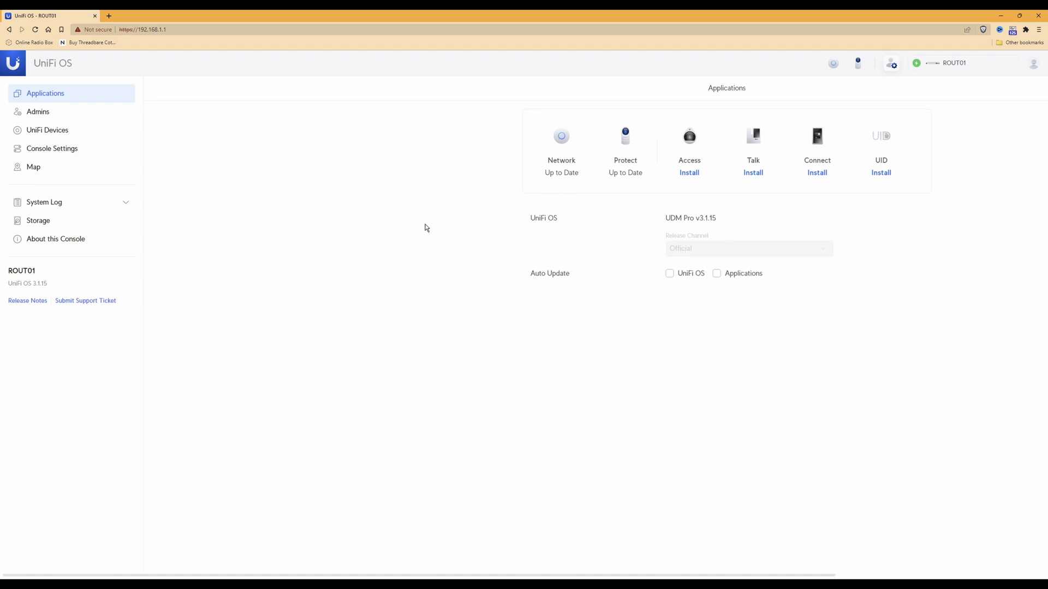
mouse_move(474, 206)
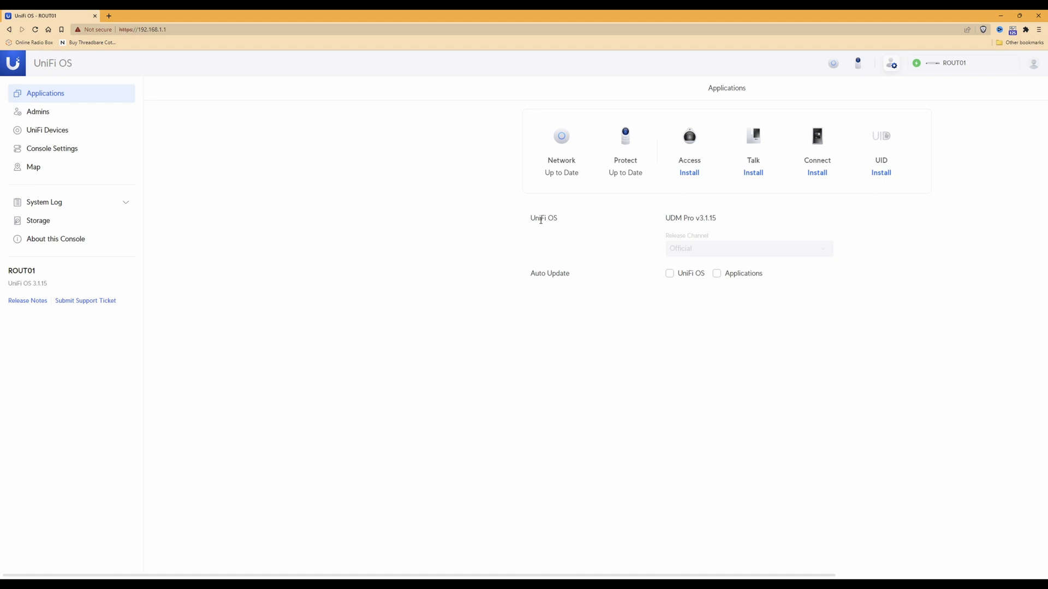
mouse_move(668, 226)
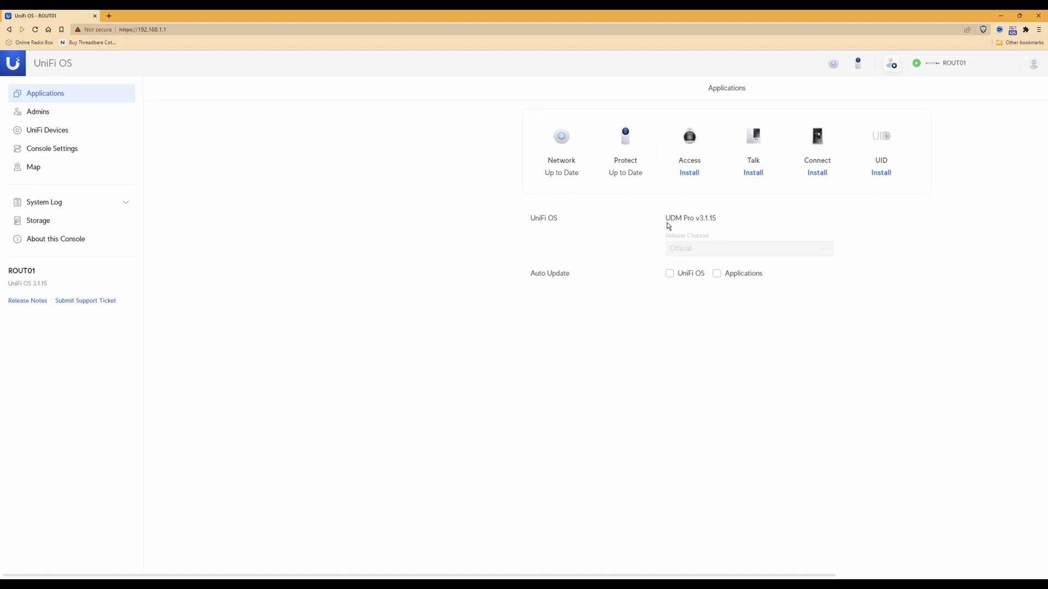
mouse_move(401, 147)
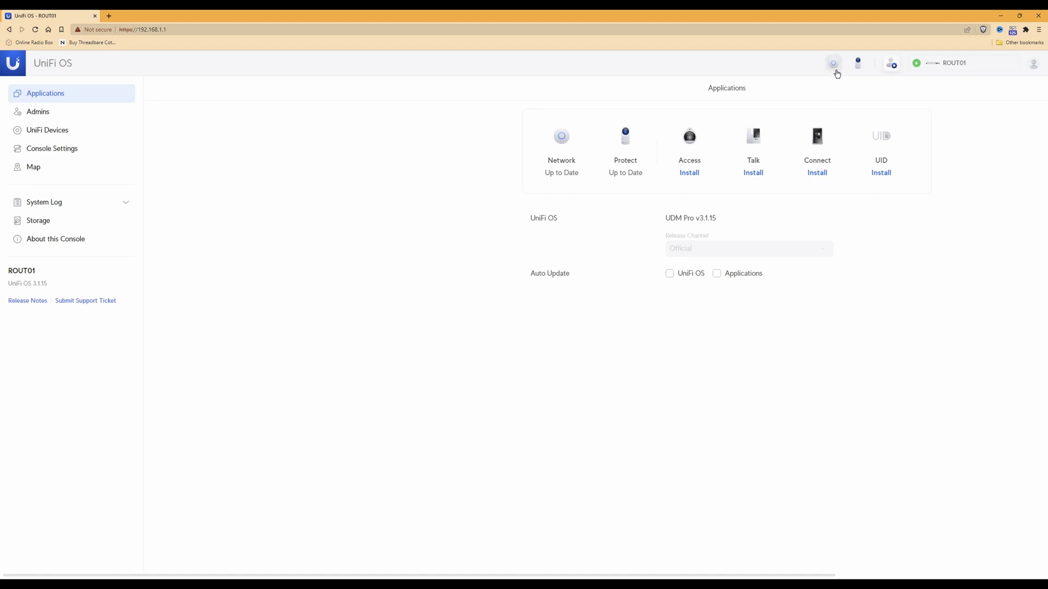
mouse_move(834, 72)
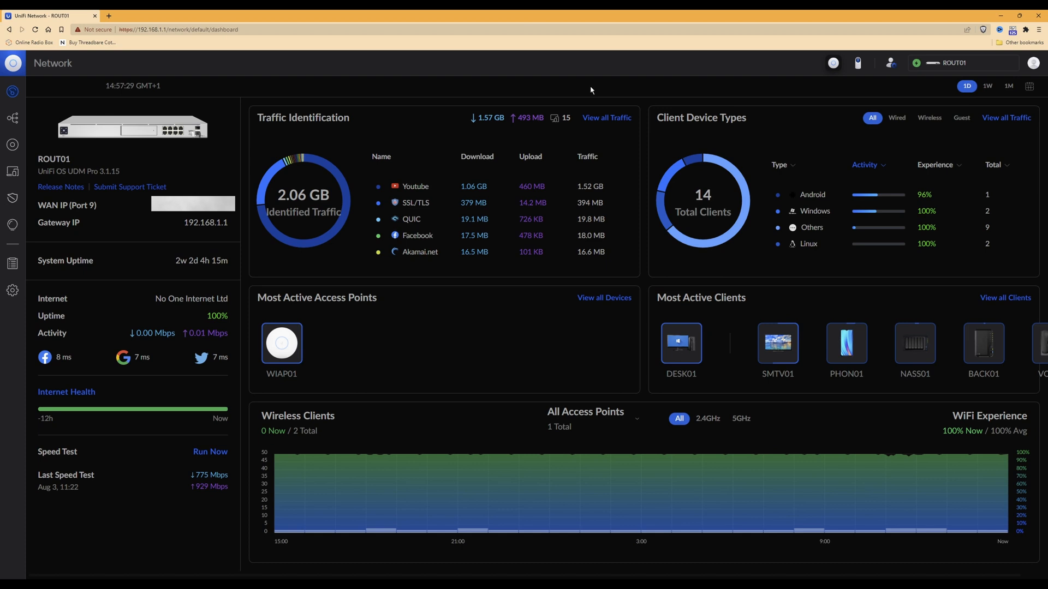
mouse_move(411, 106)
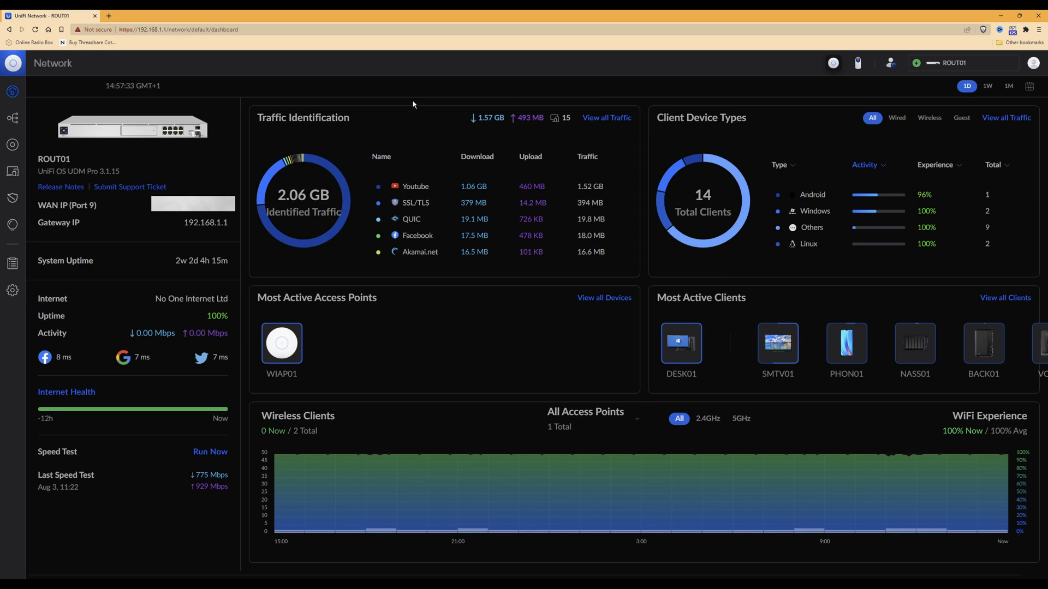
mouse_move(12, 294)
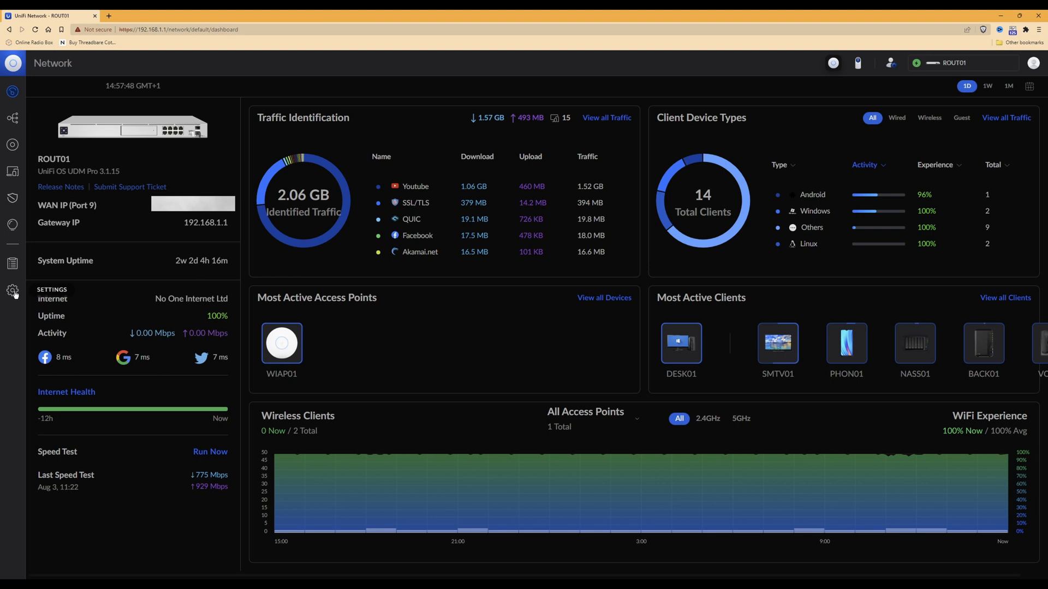
Open the Settings area, landing on the WiFi page listing 10GT and 10GT-S
click(12, 292)
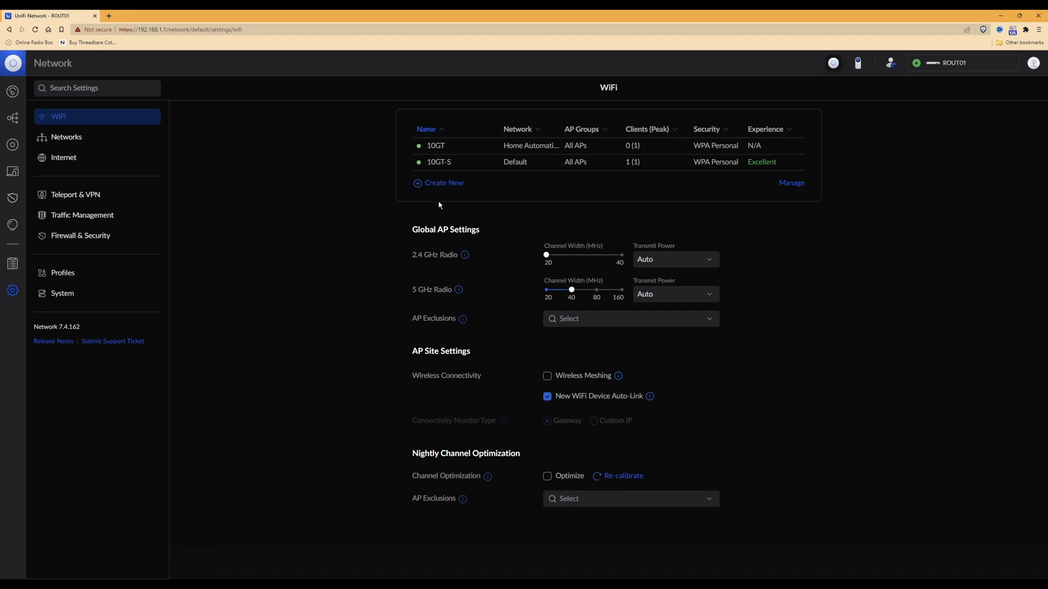
mouse_move(594, 95)
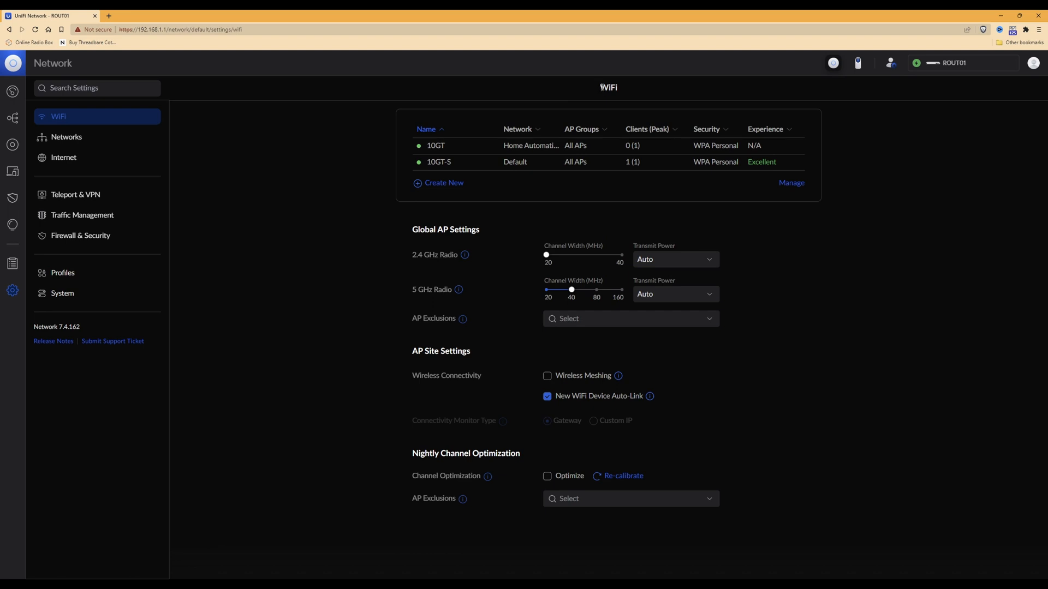
mouse_move(600, 205)
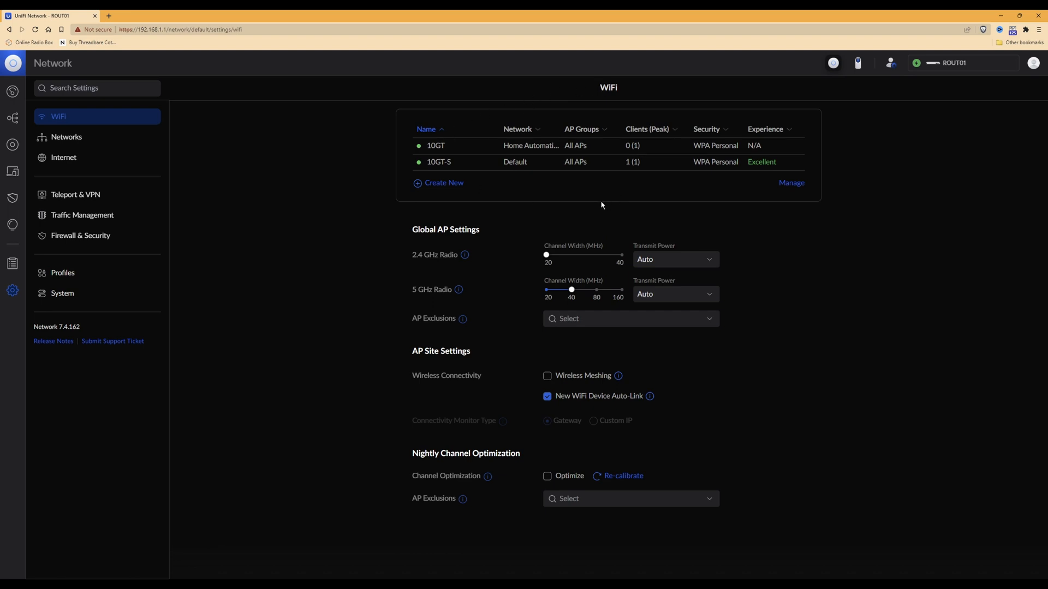
mouse_move(374, 193)
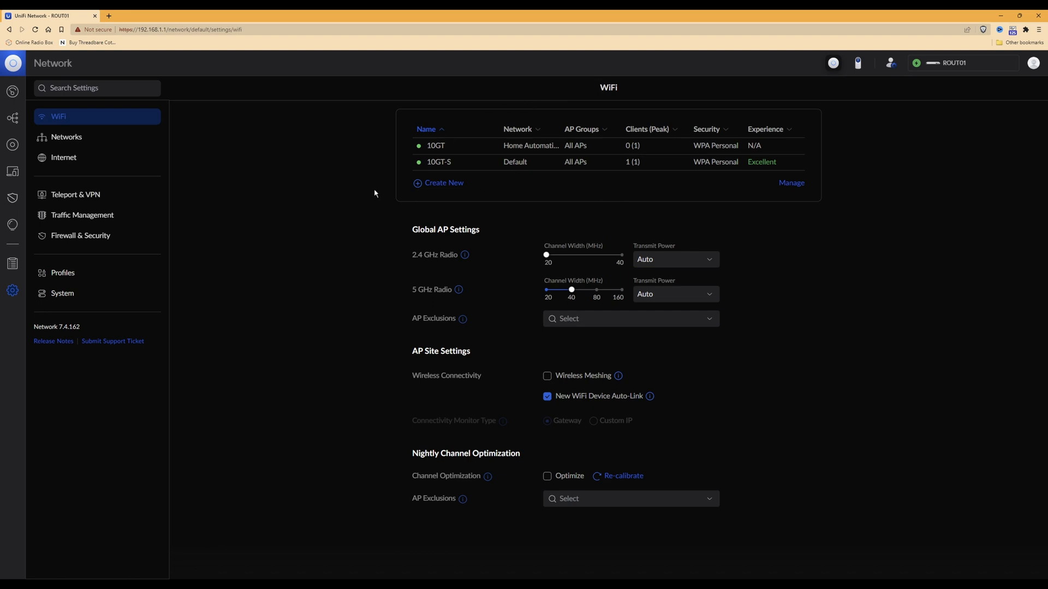
mouse_move(224, 197)
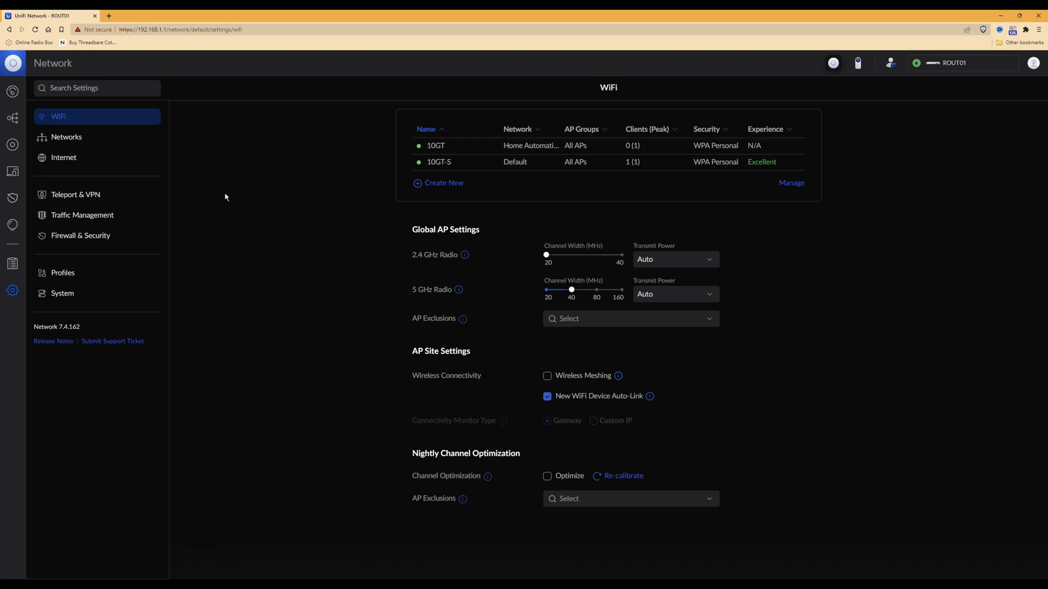
mouse_move(82, 215)
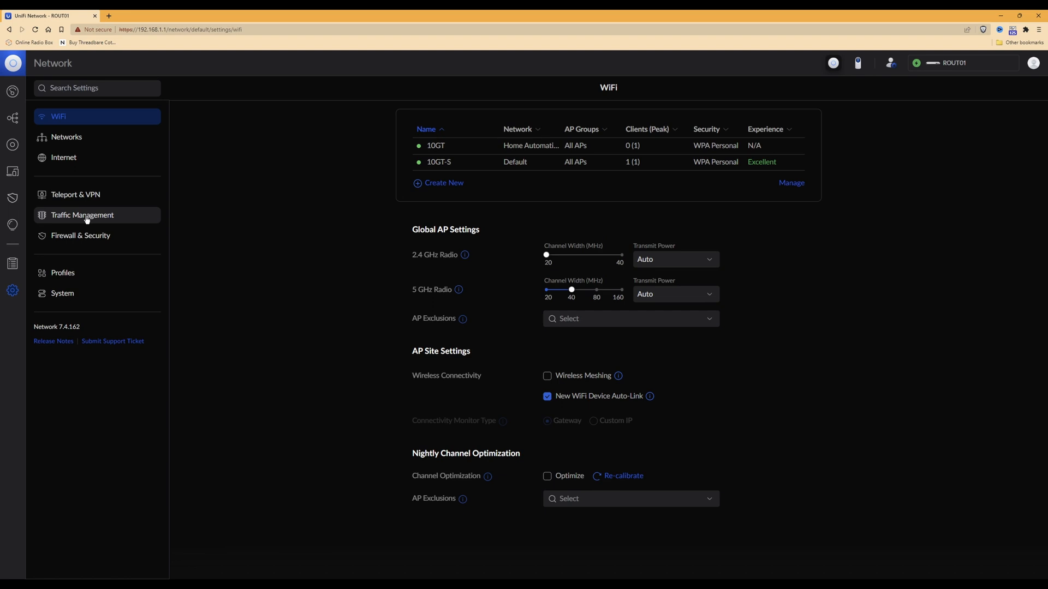
Go to the Traffic Management settings page with its Rules, Routes and Static Routes
click(83, 215)
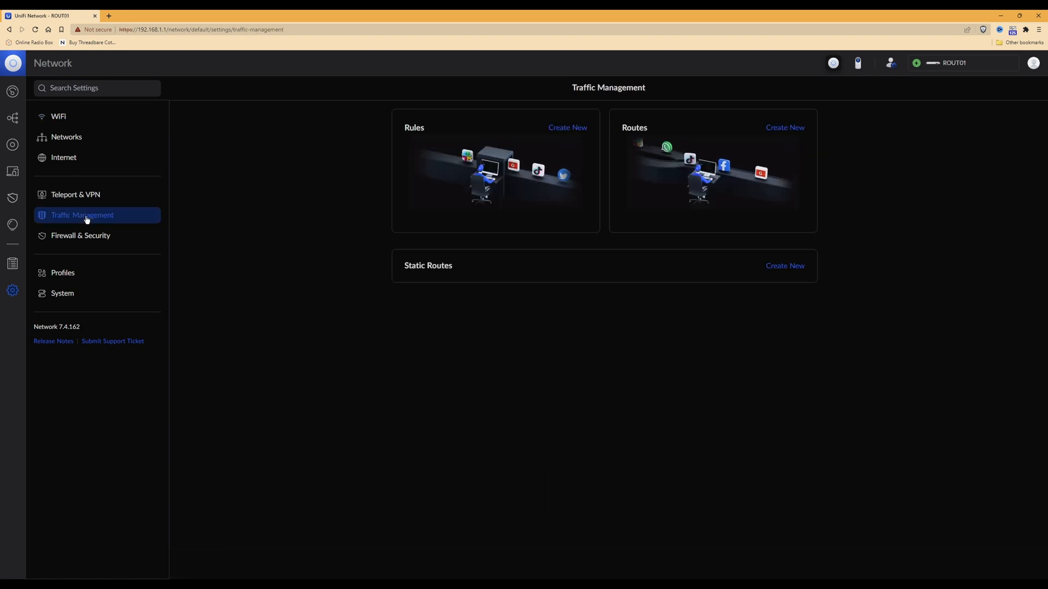
mouse_move(583, 97)
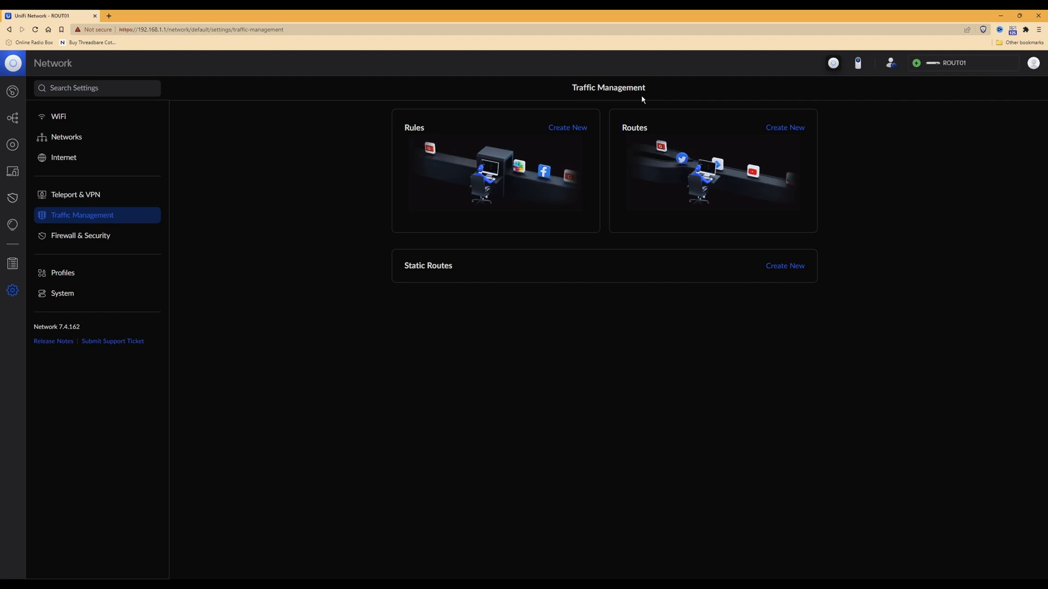
mouse_move(398, 143)
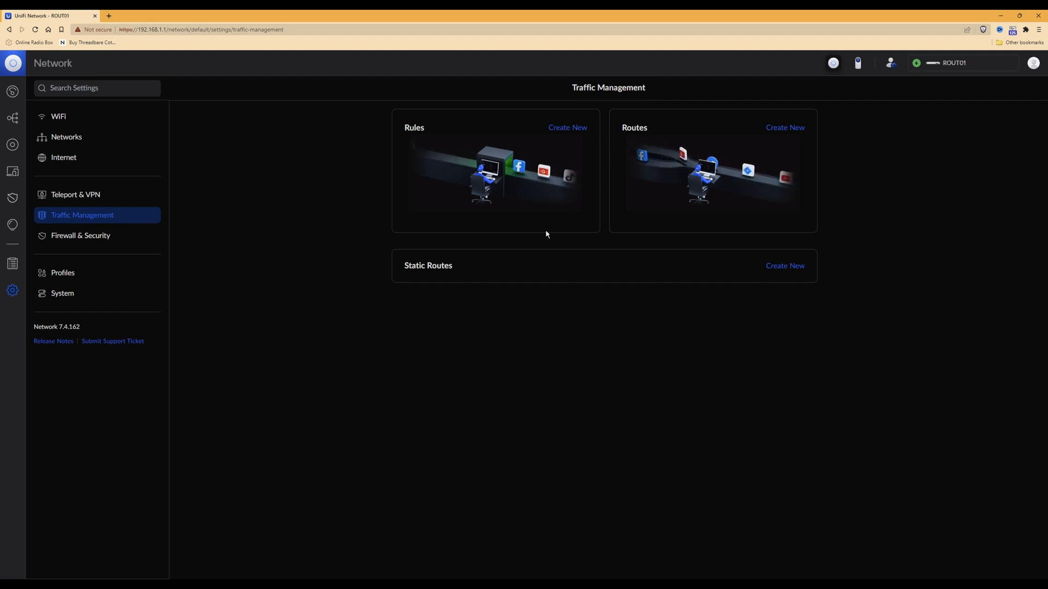
mouse_move(408, 275)
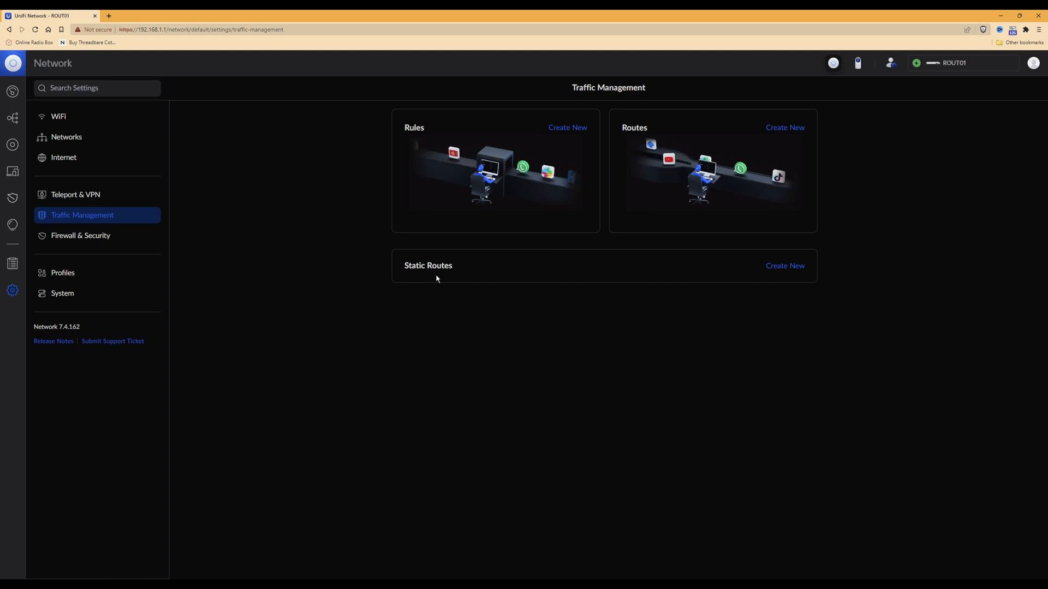
mouse_move(563, 278)
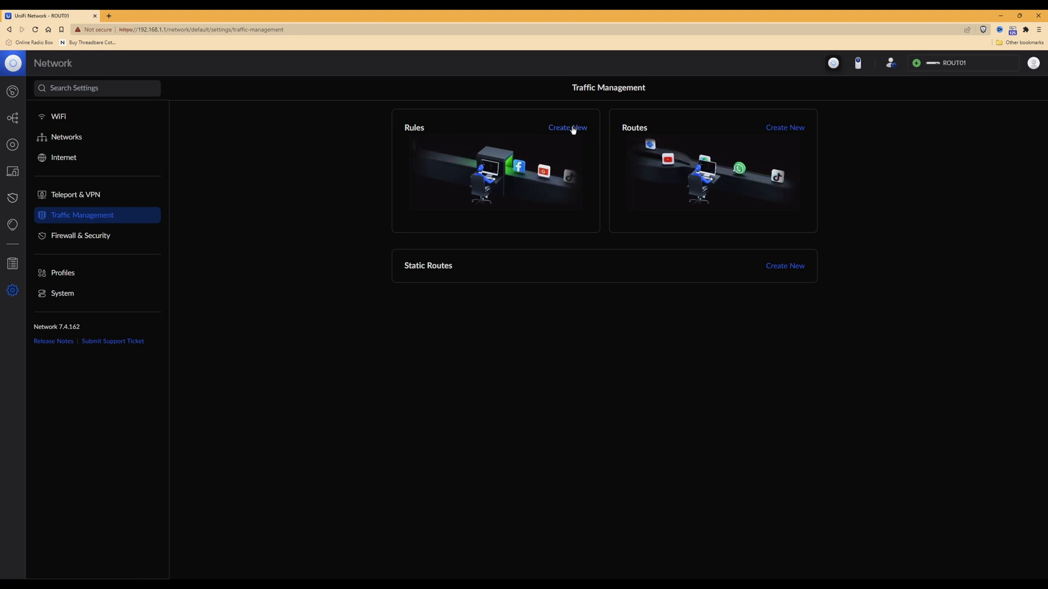
Create a new traffic rule, defaulting to Block action, App category, Always schedule
click(568, 127)
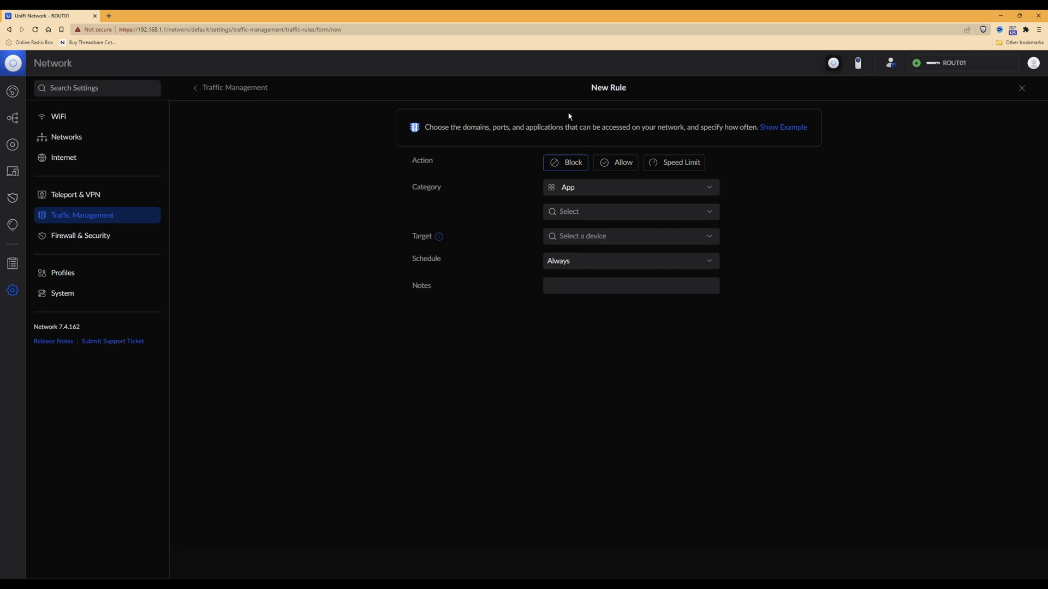
mouse_move(593, 92)
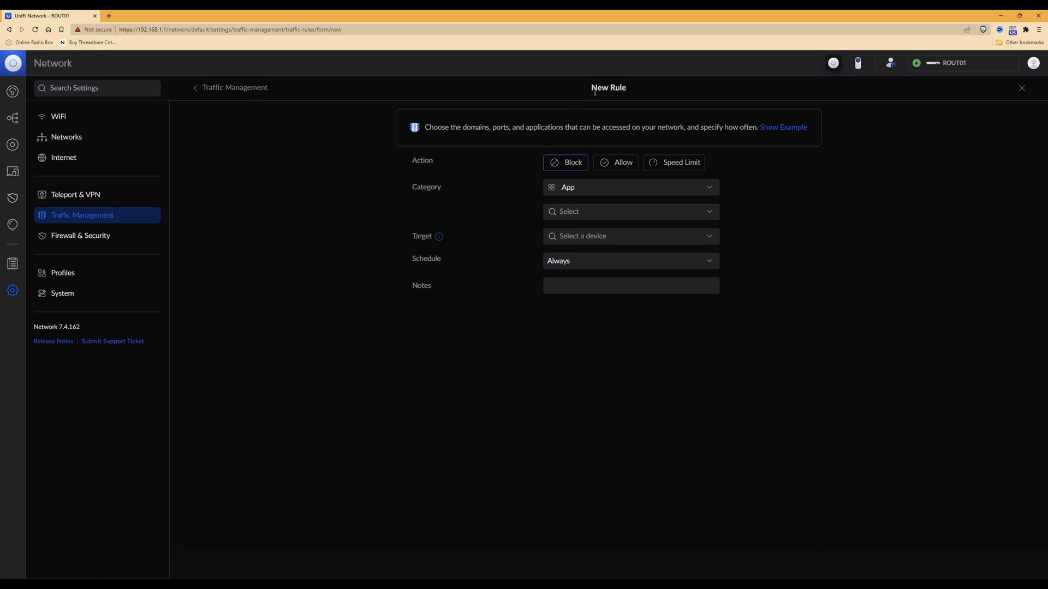
mouse_move(486, 164)
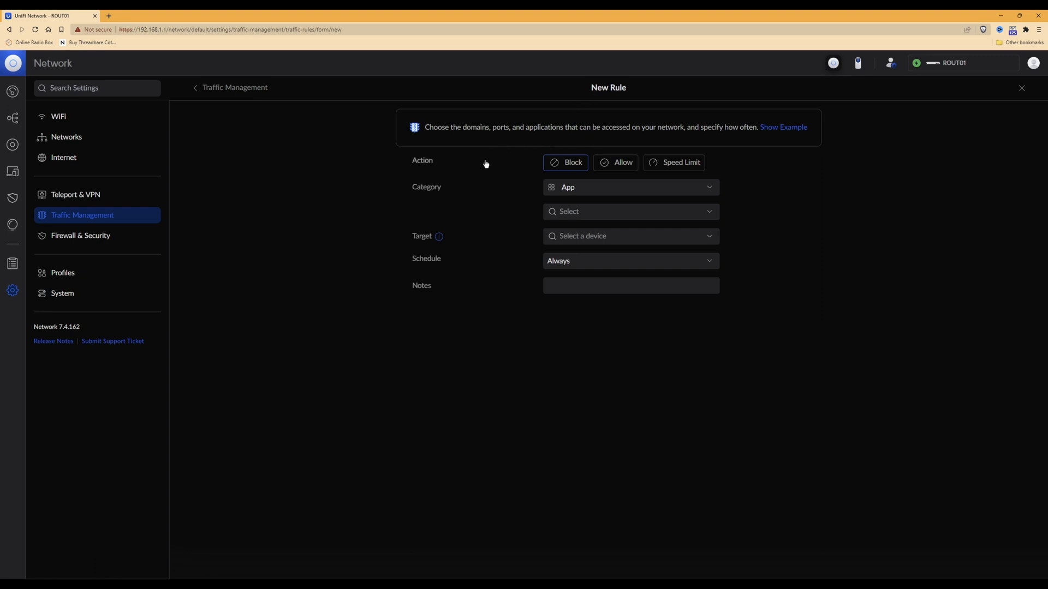
mouse_move(470, 169)
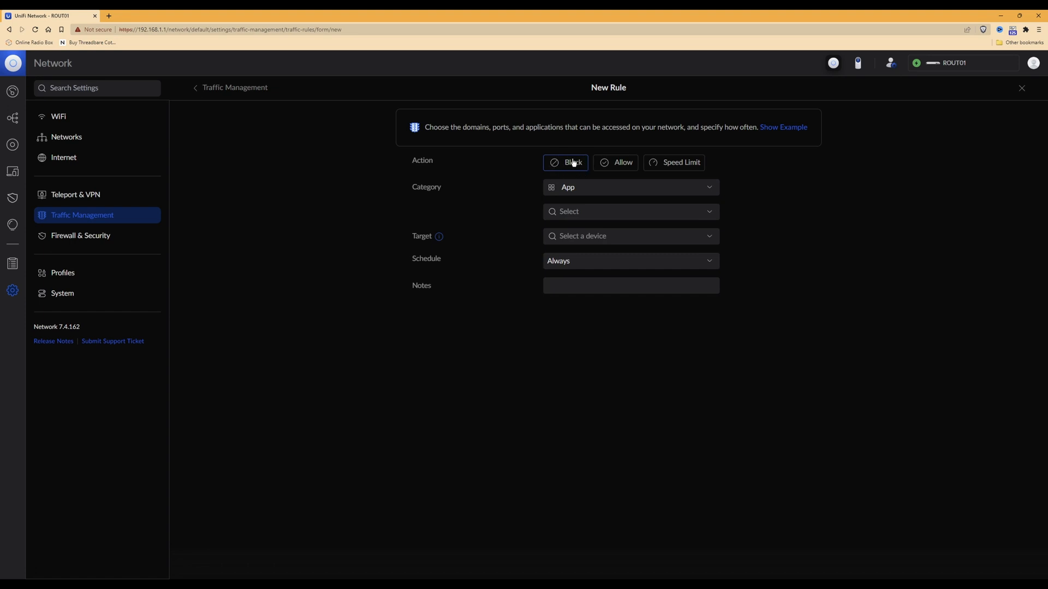
mouse_move(569, 163)
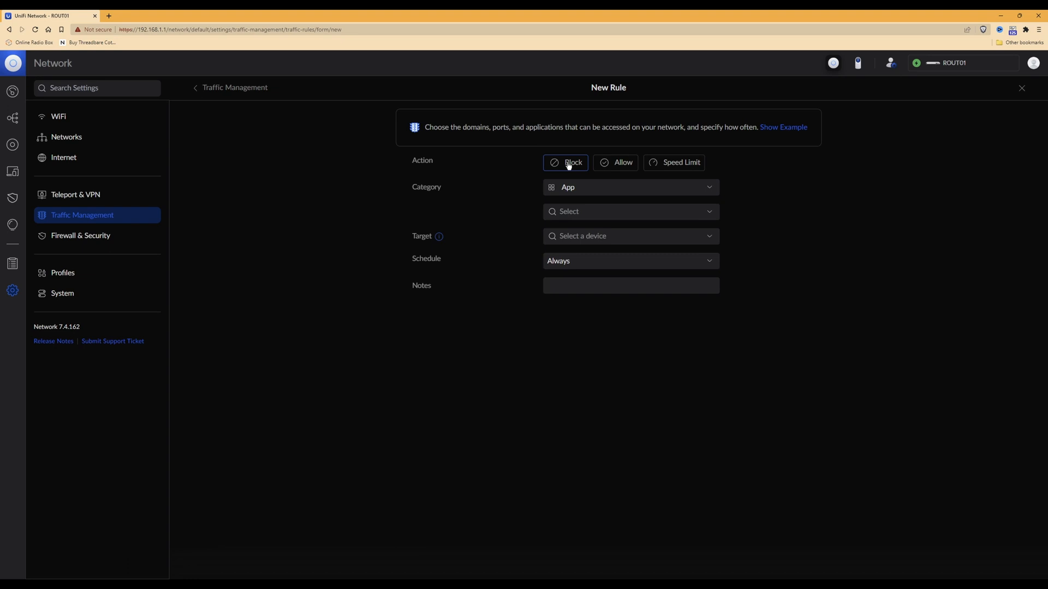
mouse_move(473, 196)
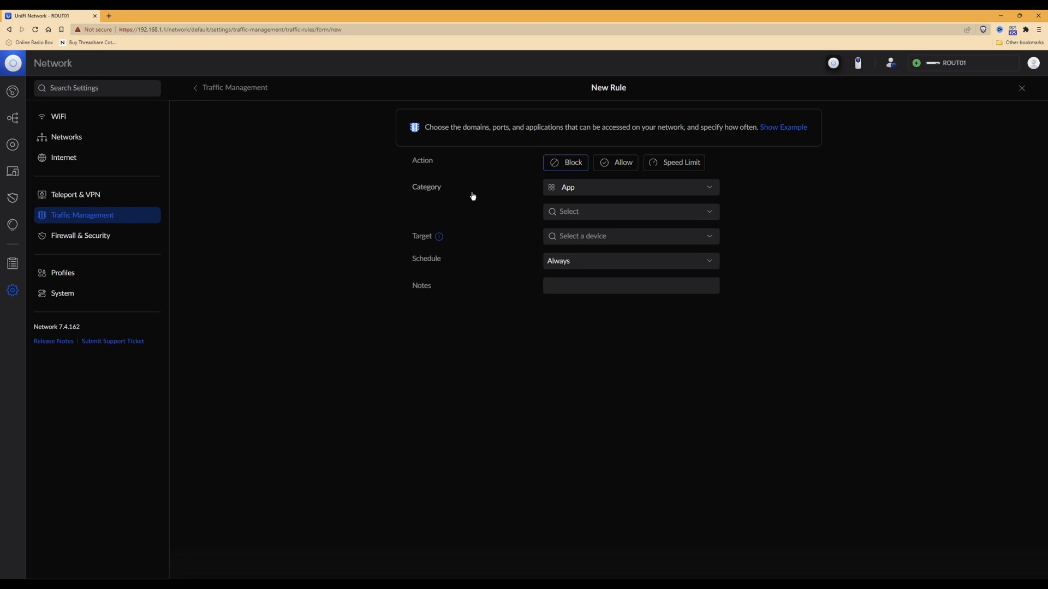
mouse_move(708, 191)
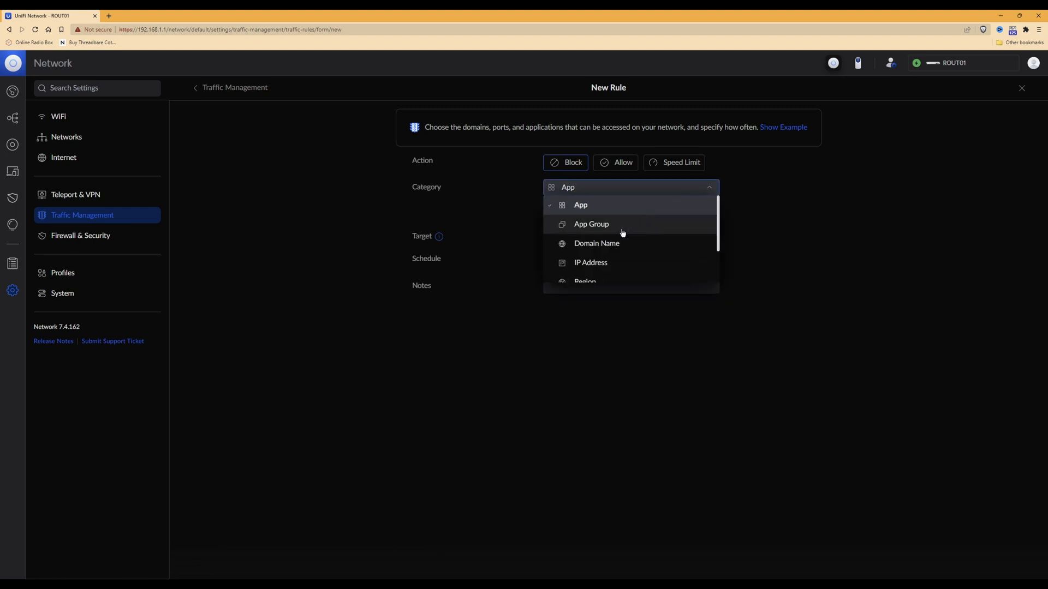
Switch the rule category to App Group to show groups like Social Networks
click(590, 224)
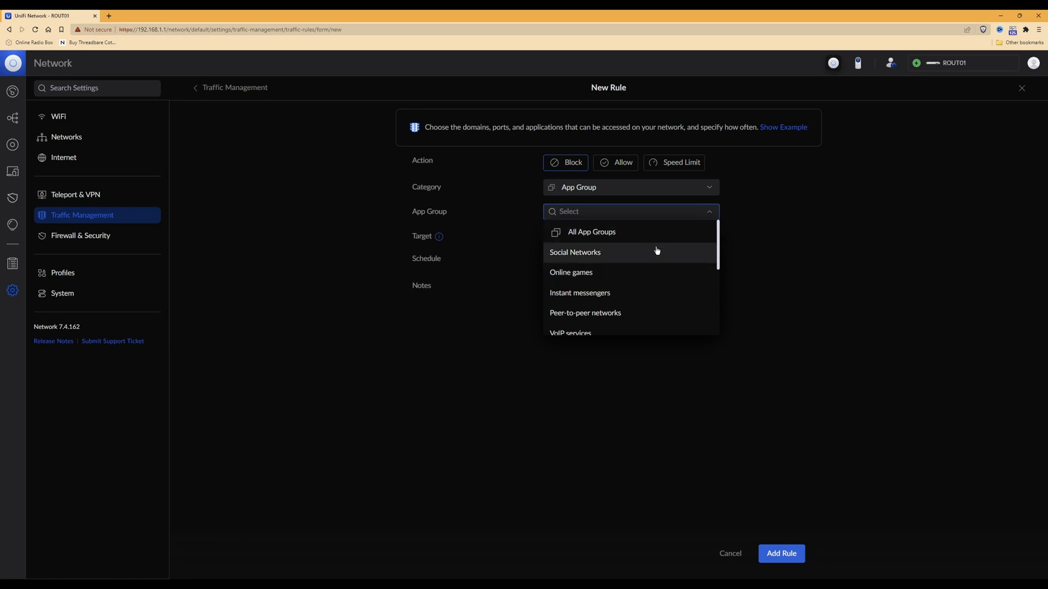
mouse_move(615, 255)
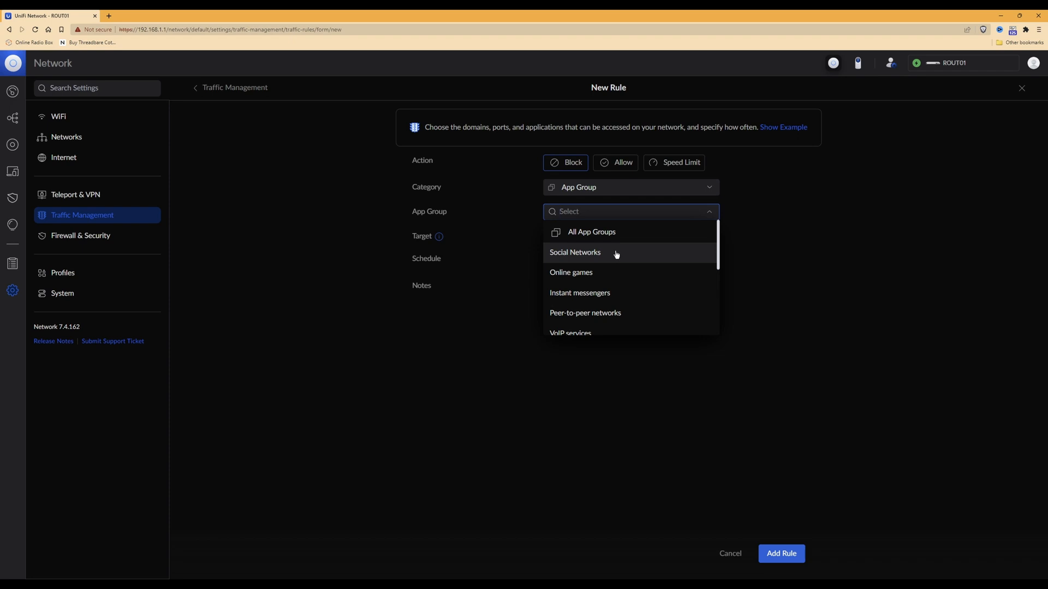
mouse_move(574, 255)
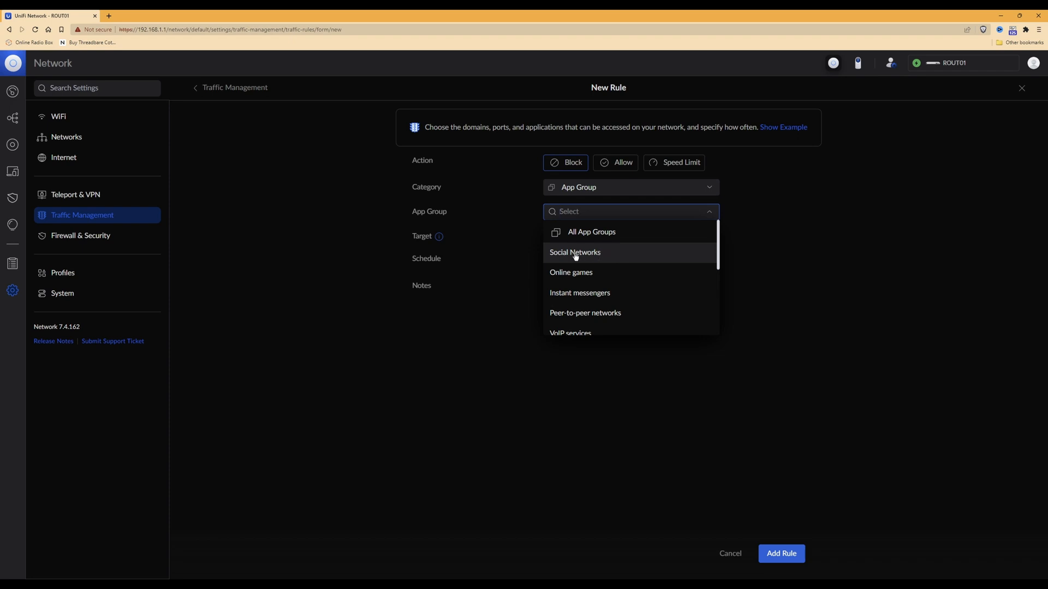
Select Social Networks, Online games and Media streaming services as blocked app groups
click(575, 252)
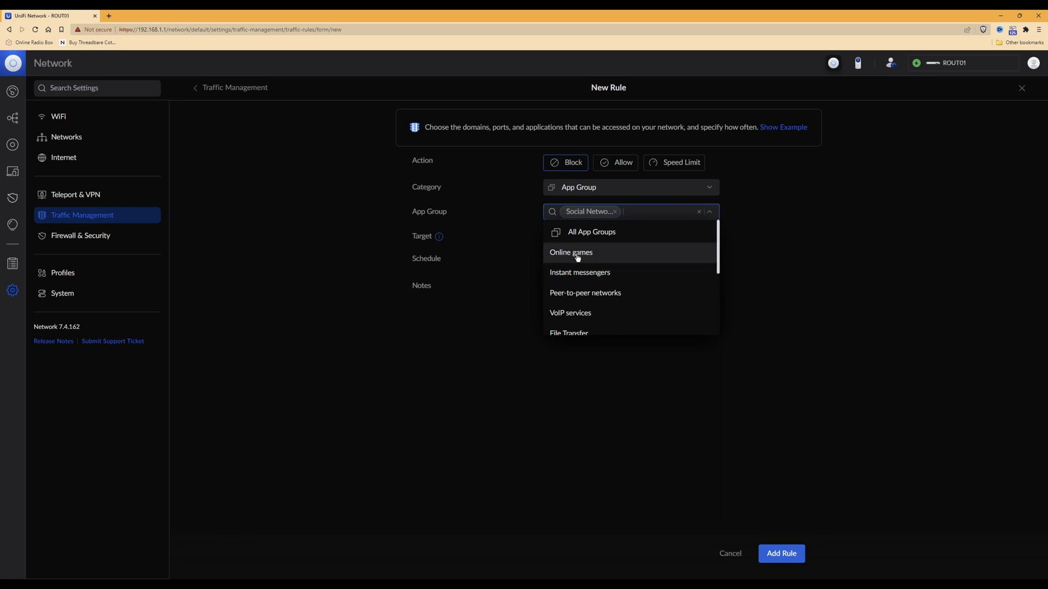
click(570, 252)
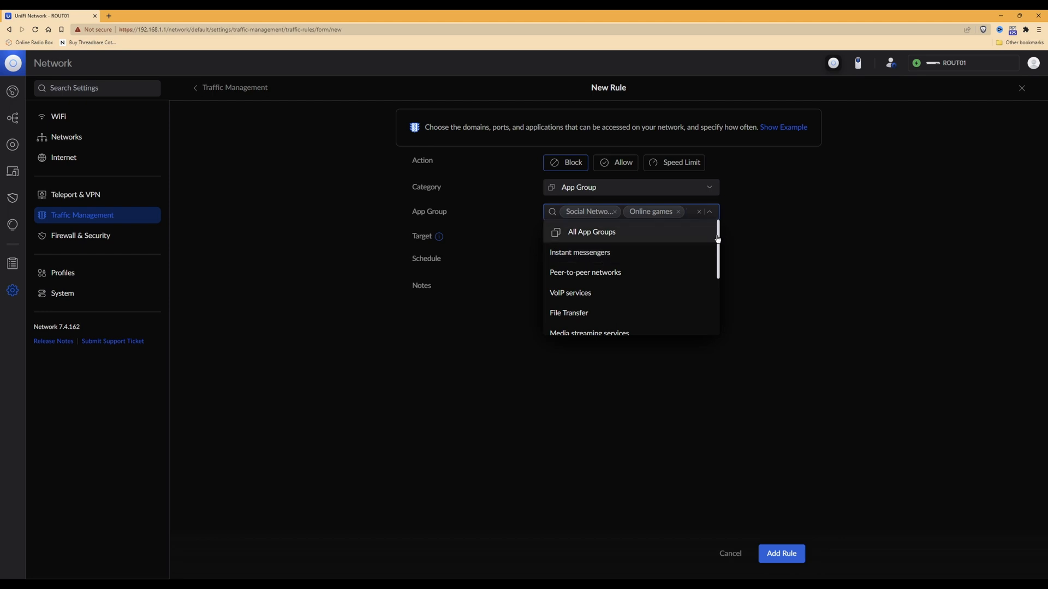
scroll(down, 3)
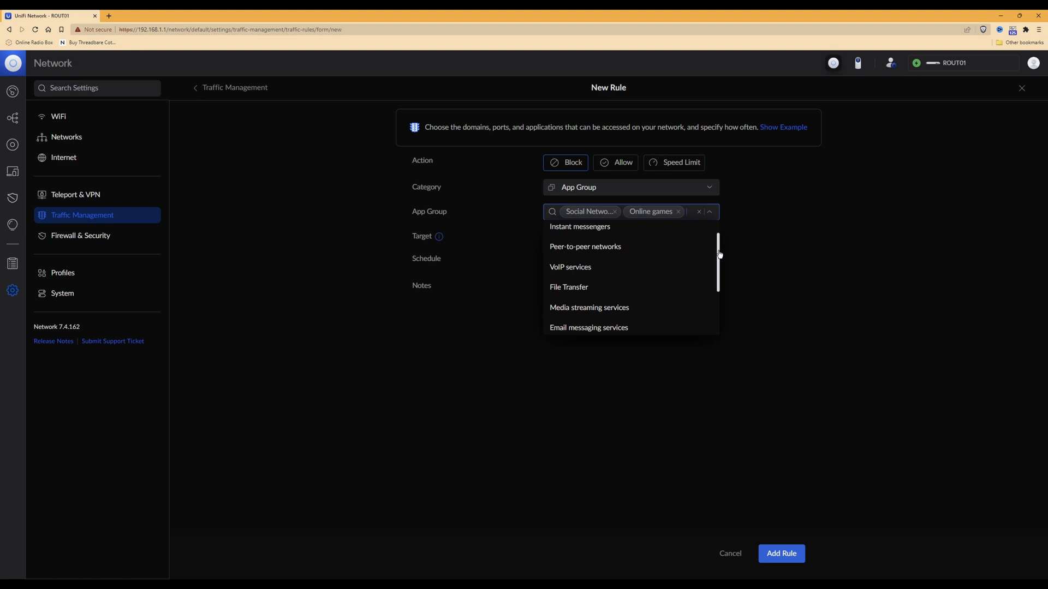
scroll(down, 3)
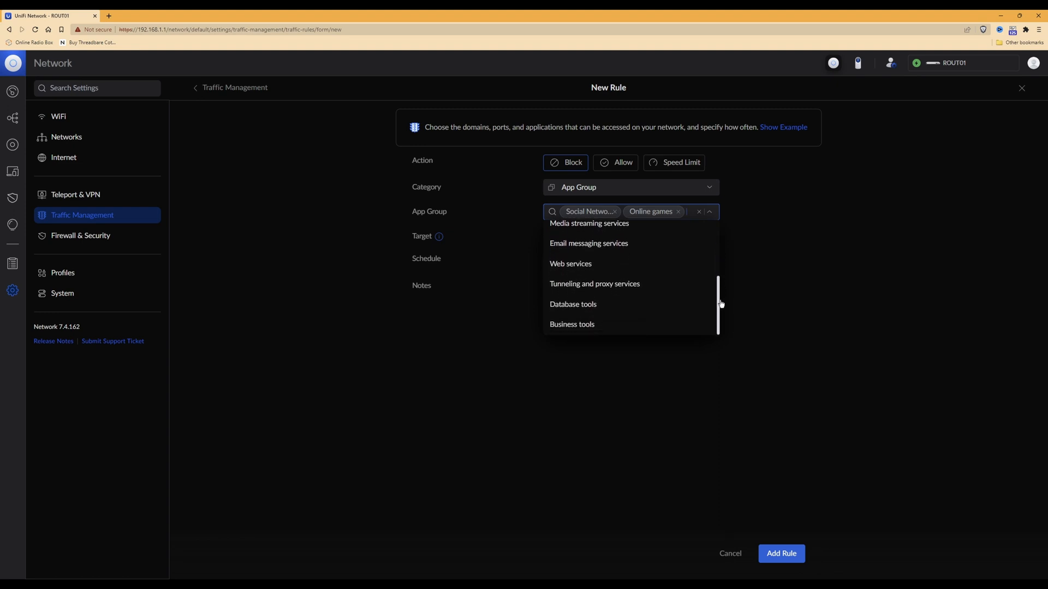
scroll(up, 3)
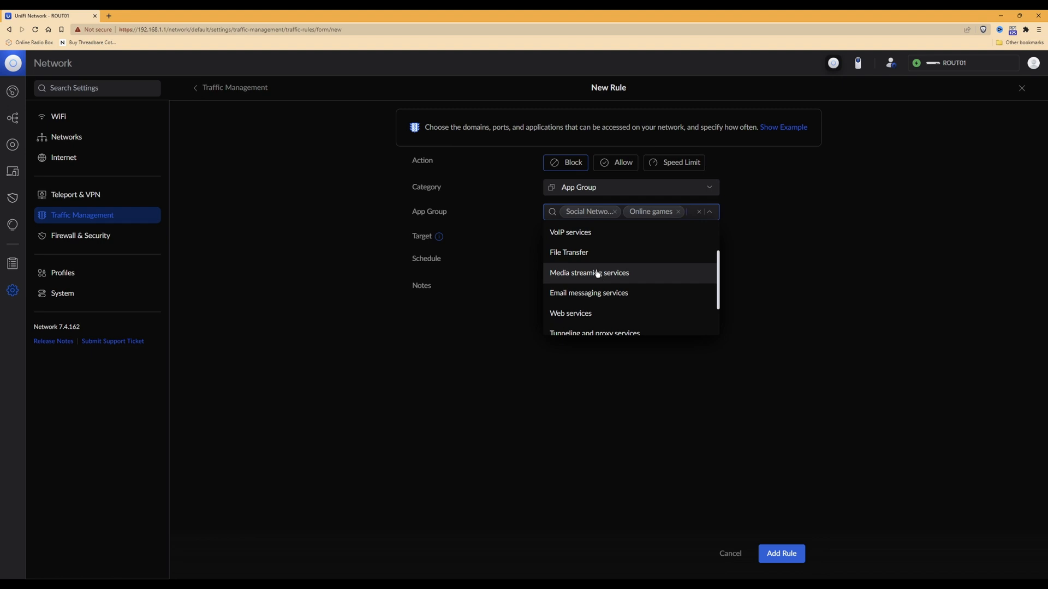
click(589, 273)
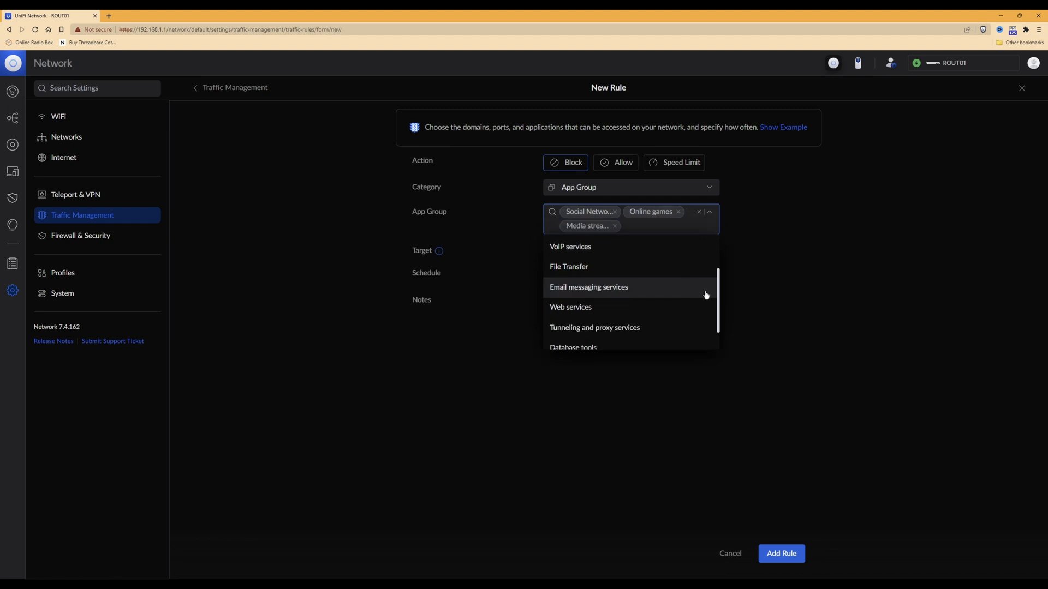
scroll(up, 3)
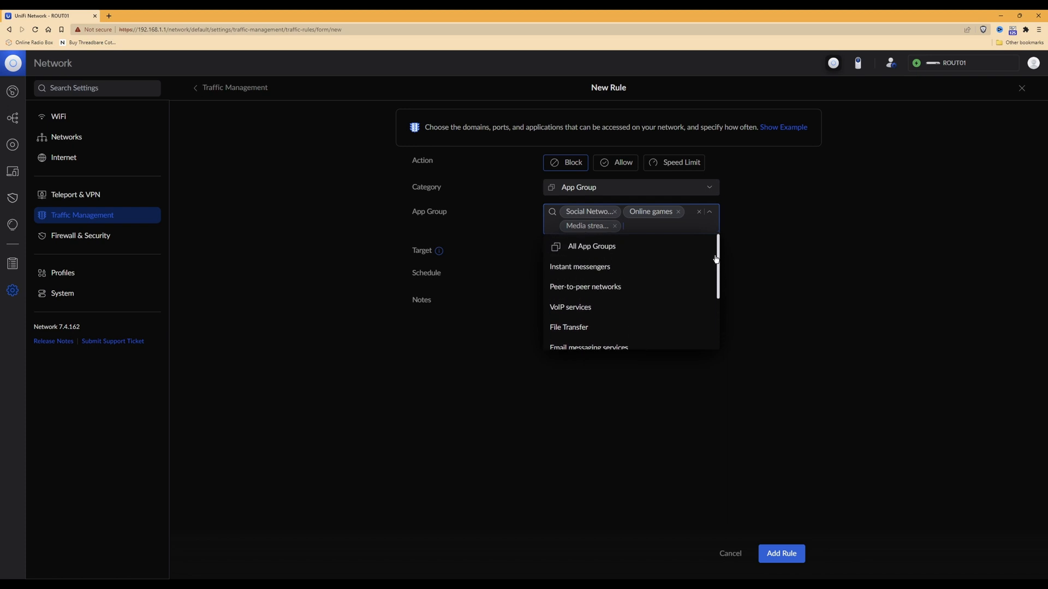
mouse_move(598, 274)
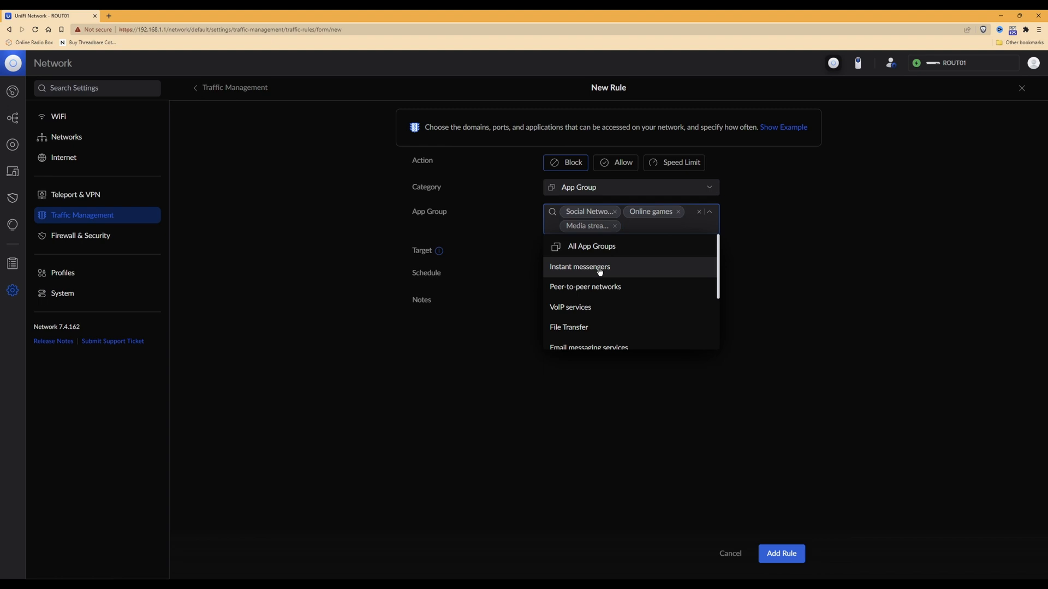
mouse_move(599, 268)
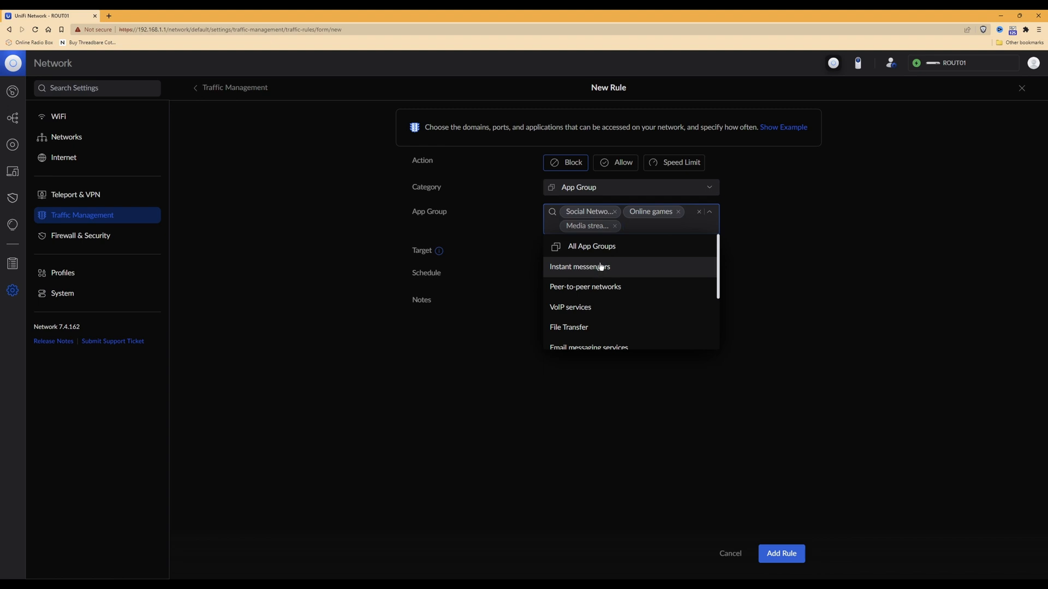
mouse_move(588, 218)
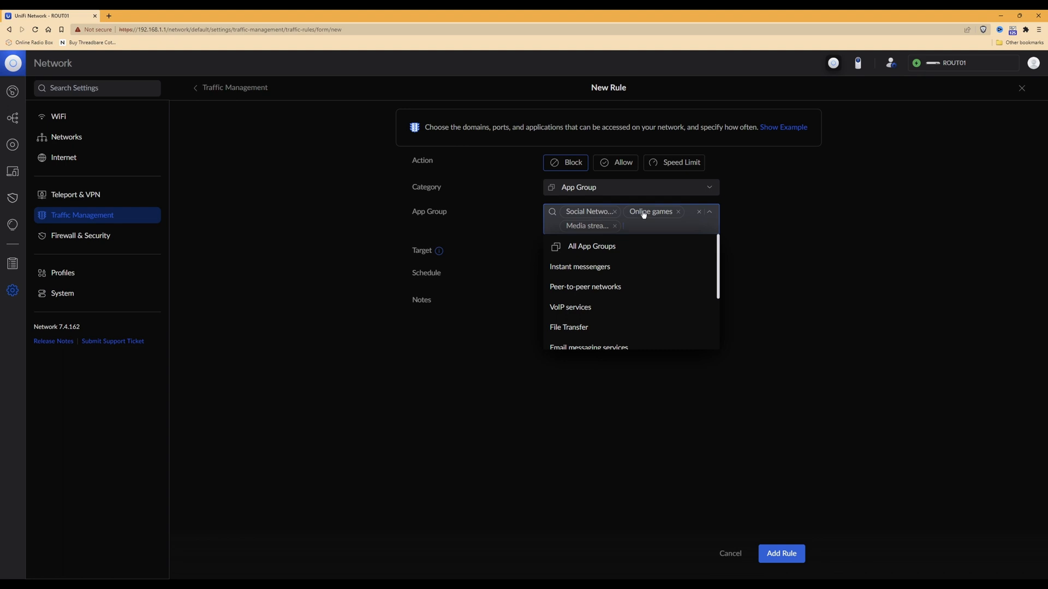
mouse_move(592, 232)
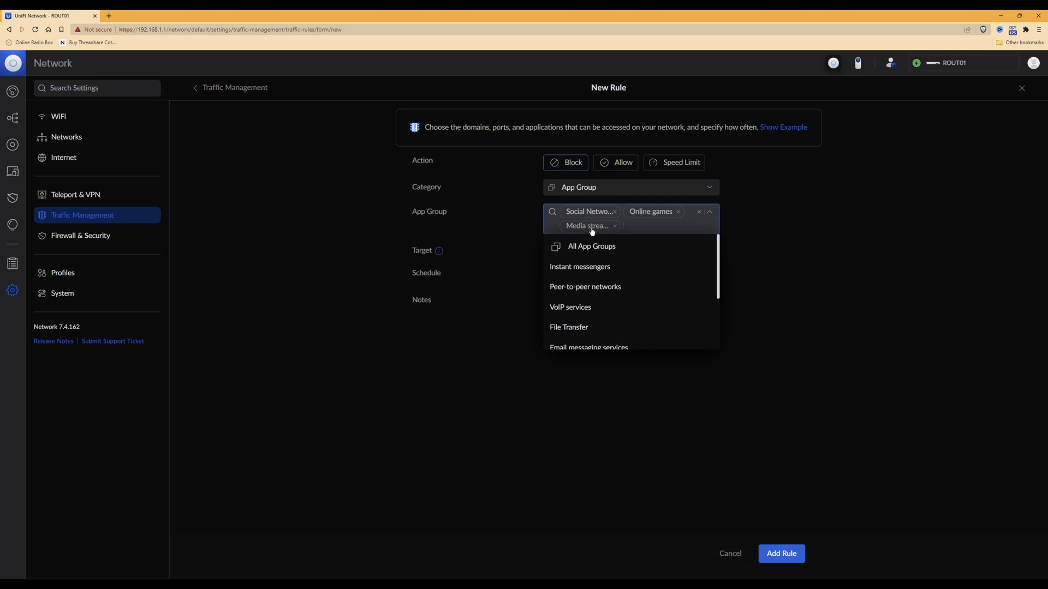
click(708, 212)
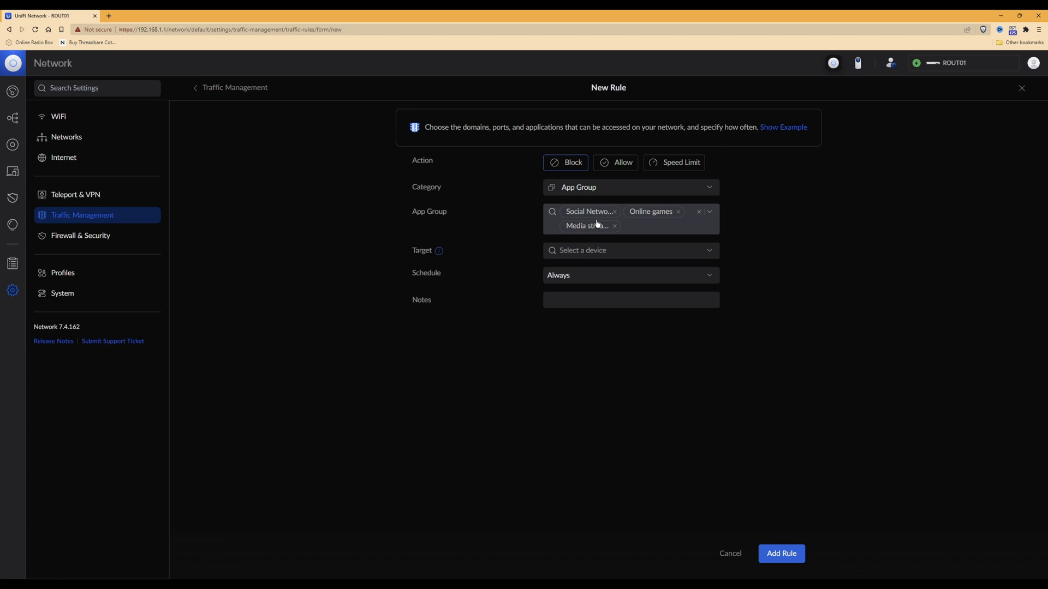
mouse_move(438, 250)
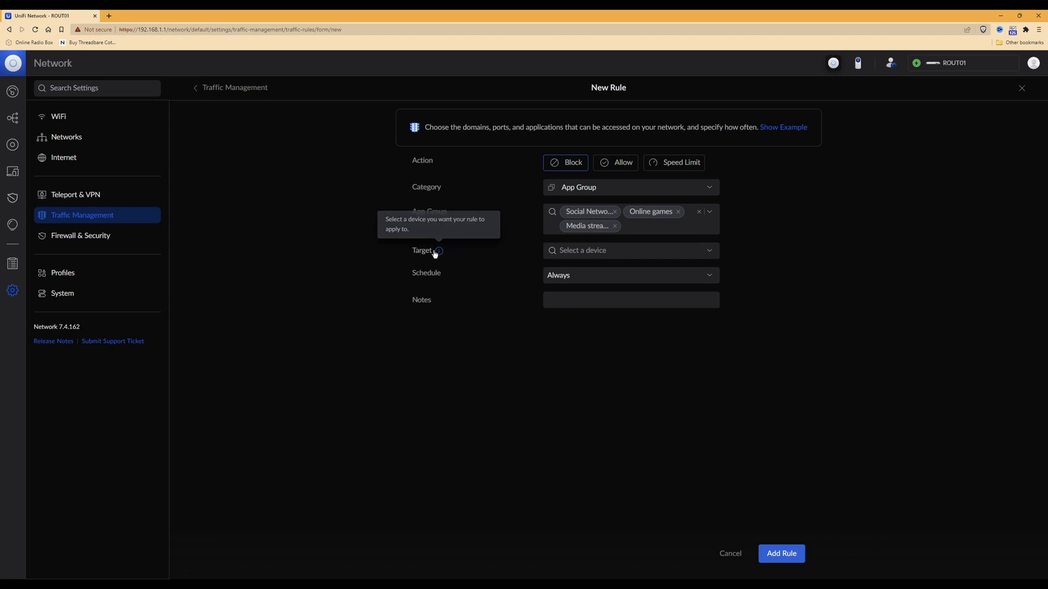
mouse_move(711, 255)
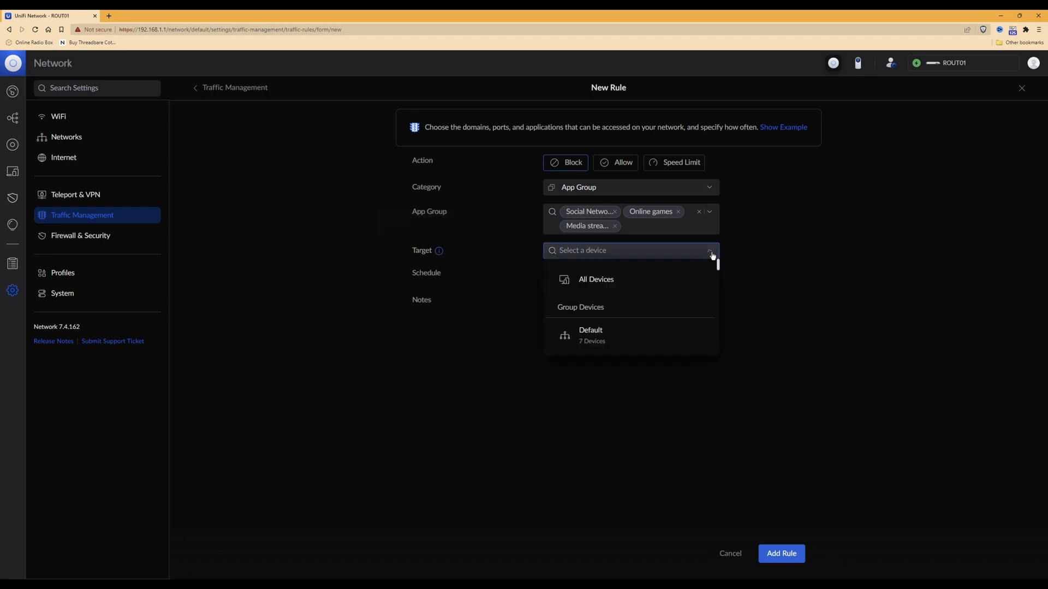
Set the rule's target to PHON01 only, adding then removing SMTV01
scroll(down, 3)
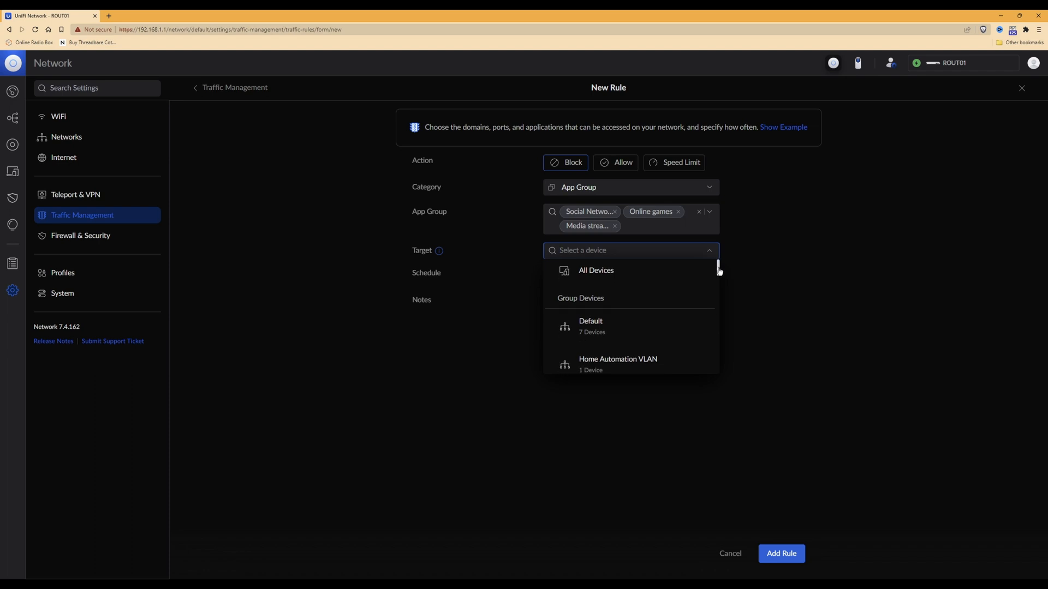
scroll(down, 3)
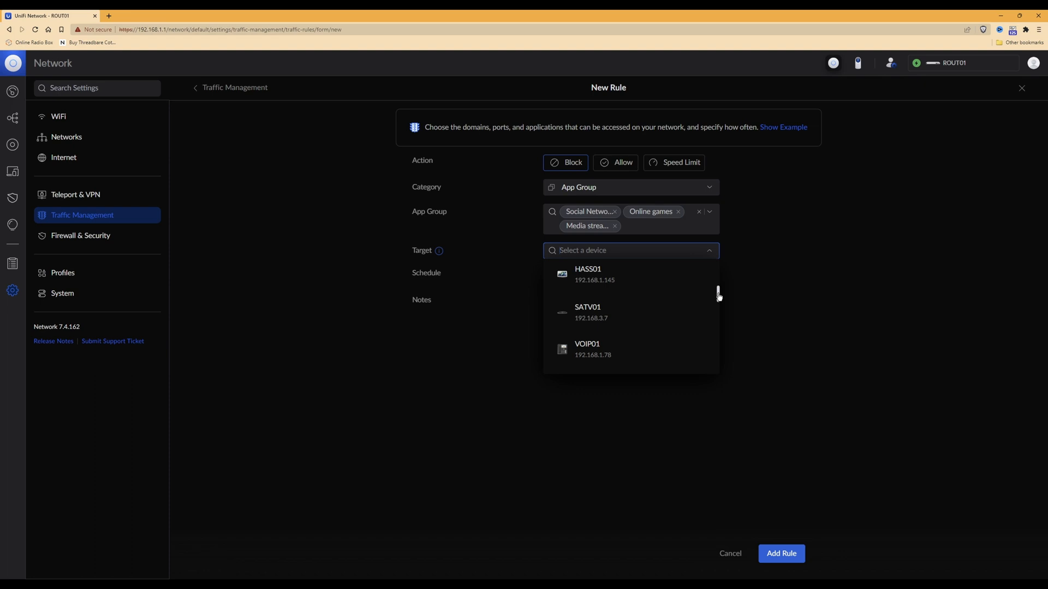
scroll(down, 3)
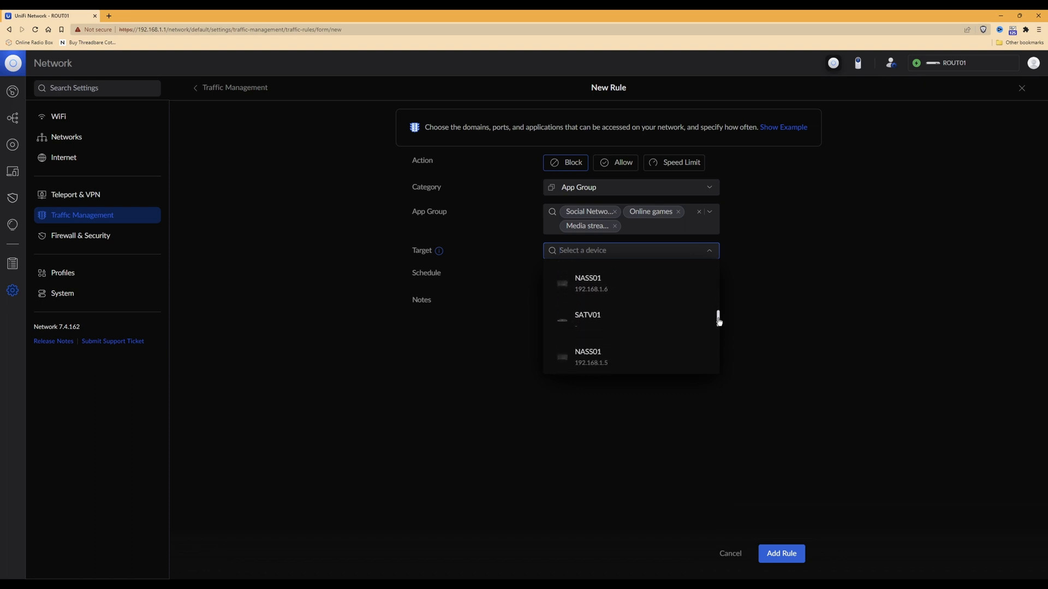
scroll(down, 3)
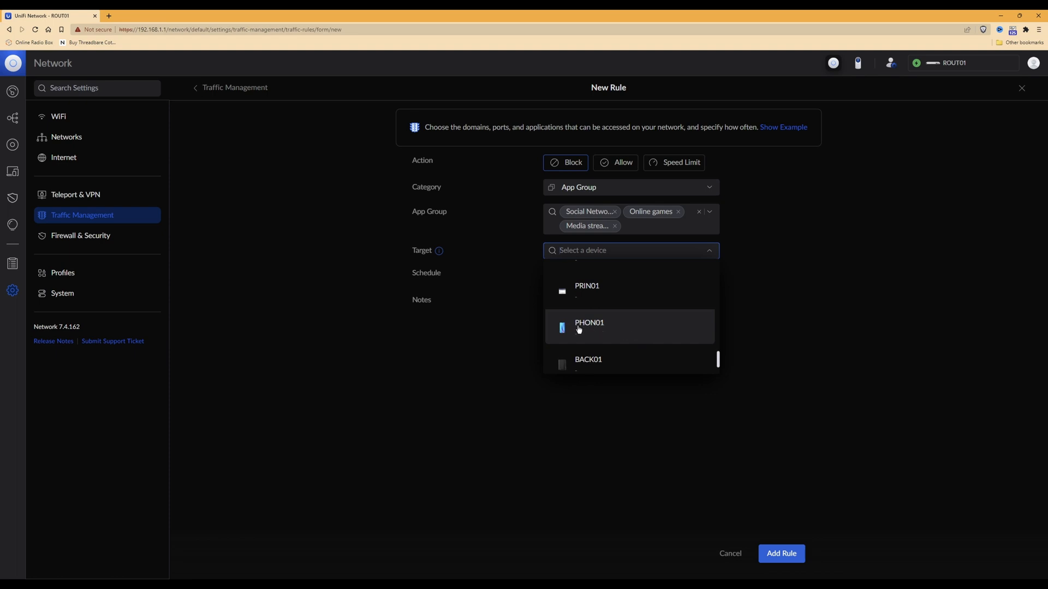
mouse_move(593, 331)
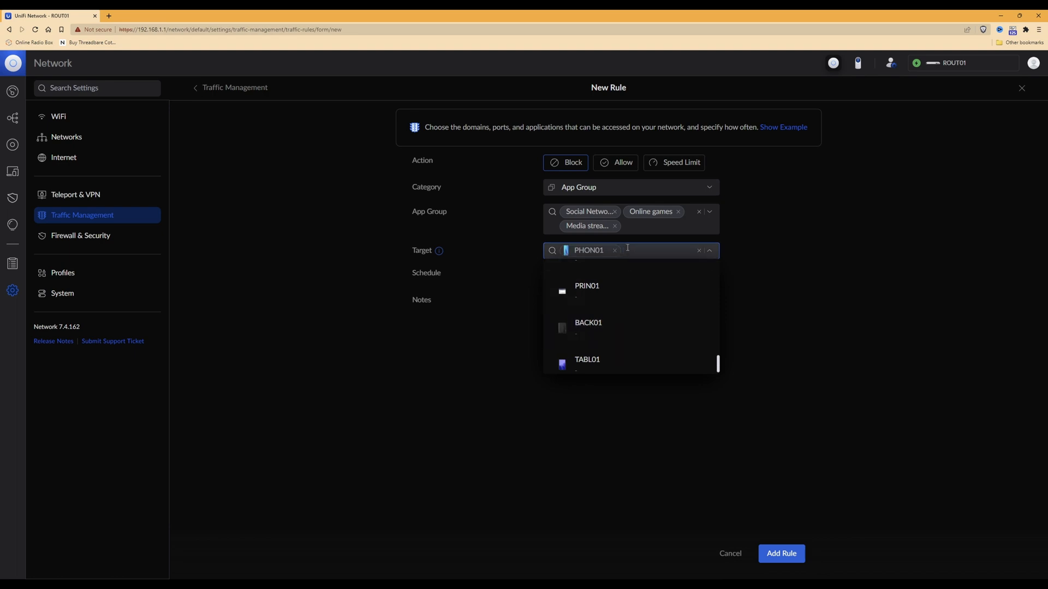
mouse_move(719, 368)
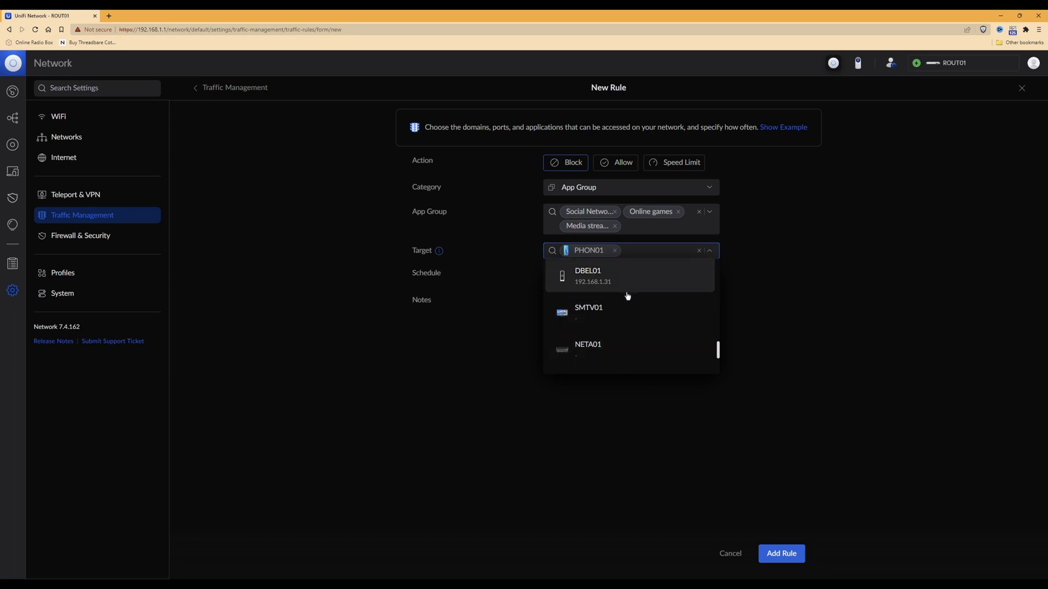
mouse_move(588, 312)
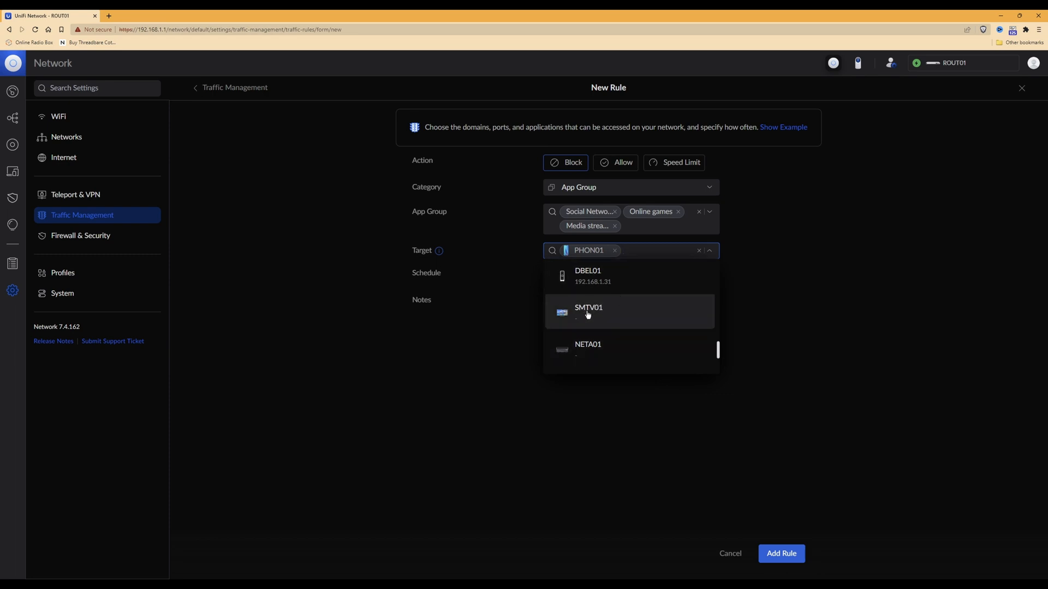
click(588, 313)
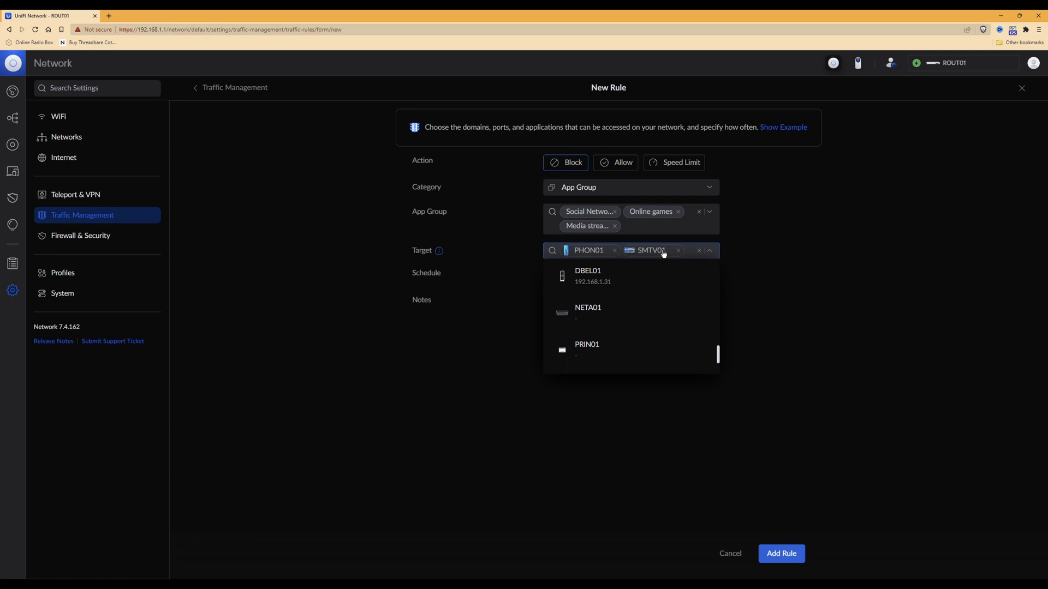
mouse_move(590, 255)
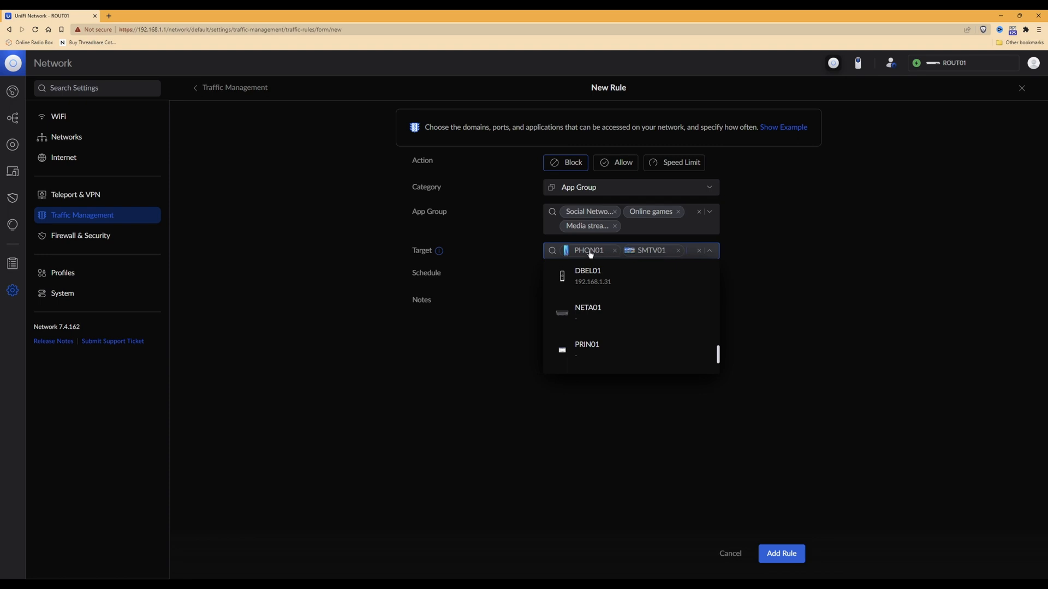
mouse_move(525, 254)
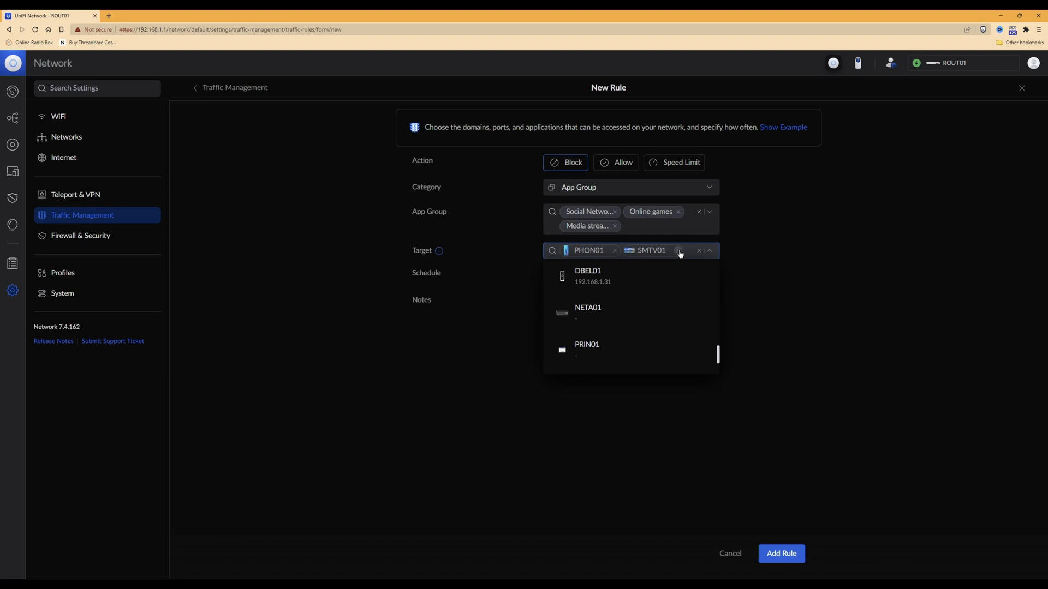
click(678, 250)
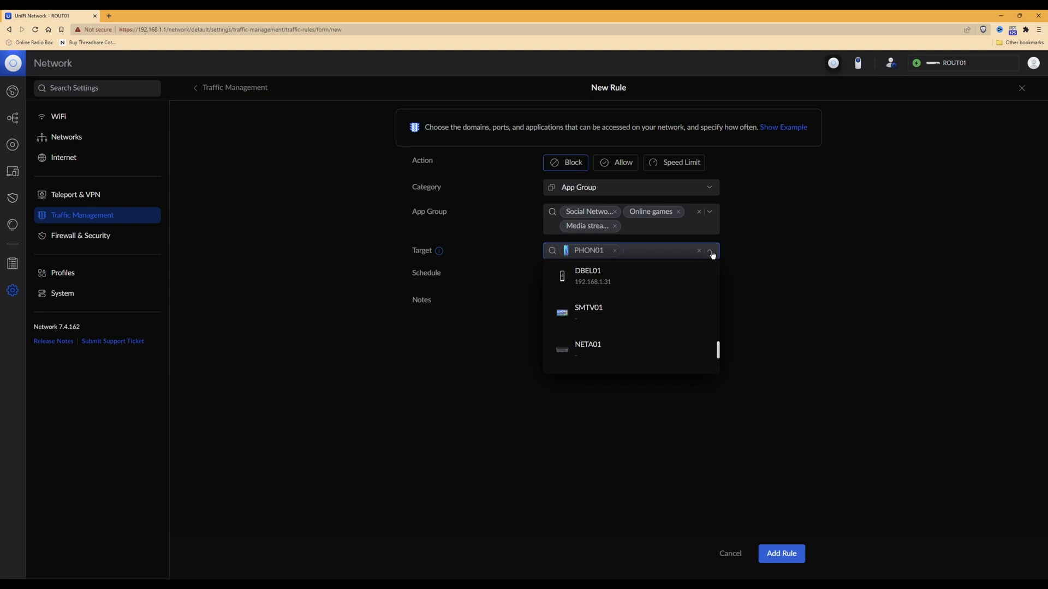
click(709, 250)
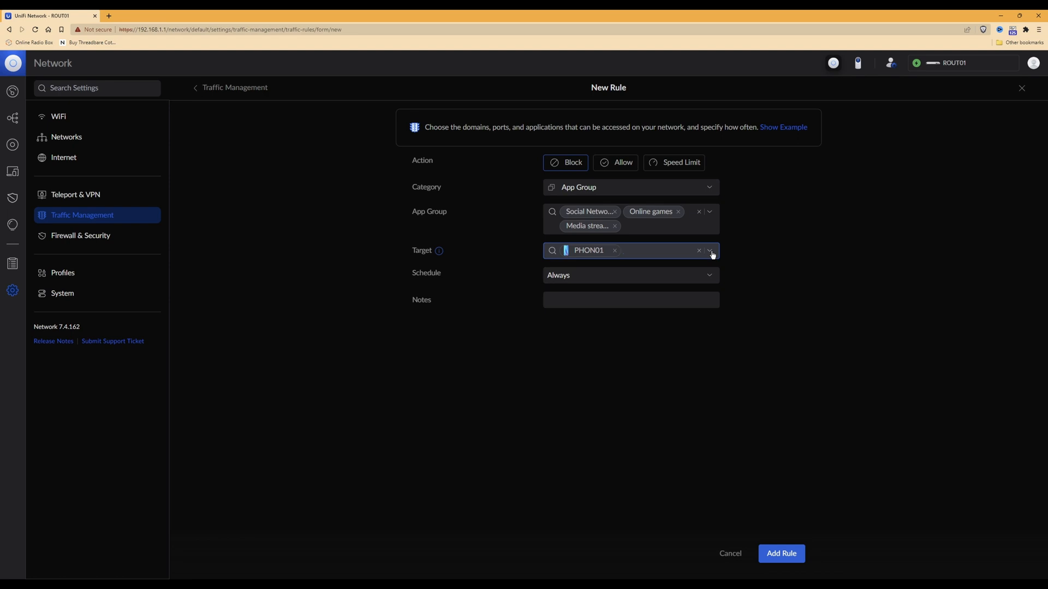
mouse_move(427, 280)
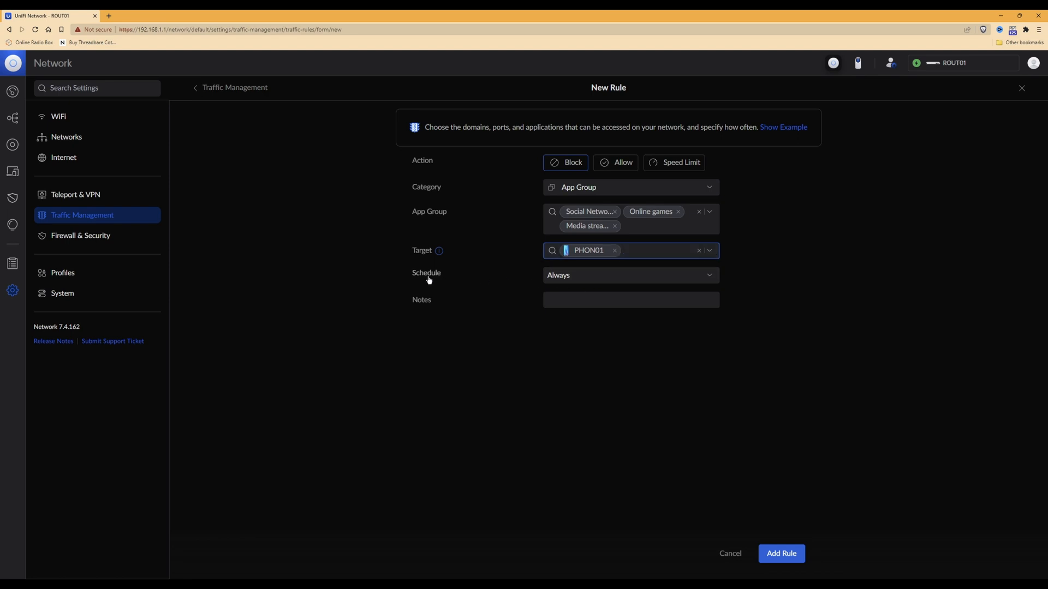
mouse_move(663, 275)
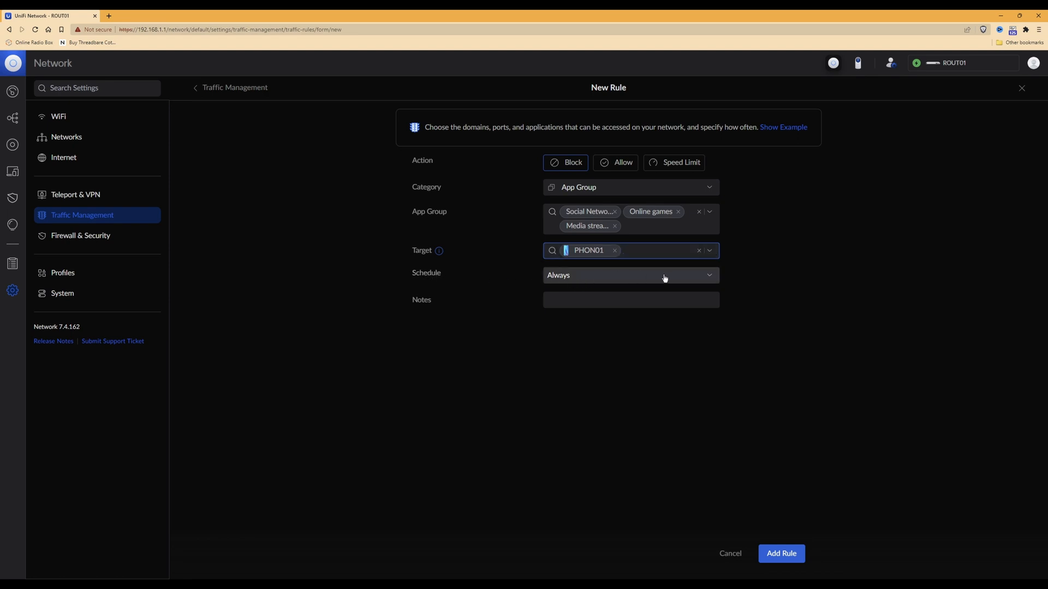
Change the rule's schedule from Always to Every Day
click(628, 274)
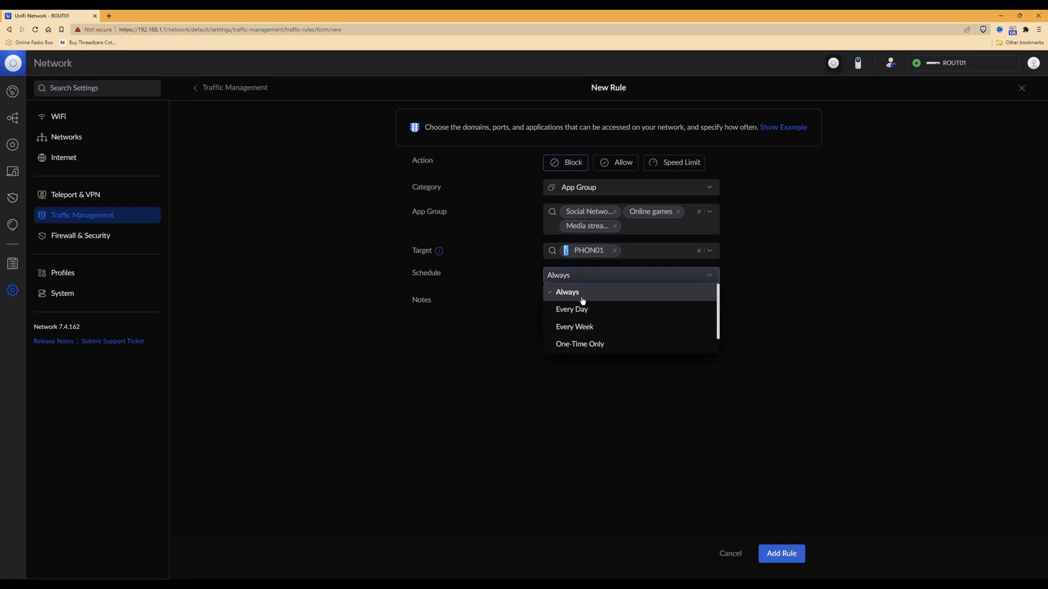
mouse_move(591, 344)
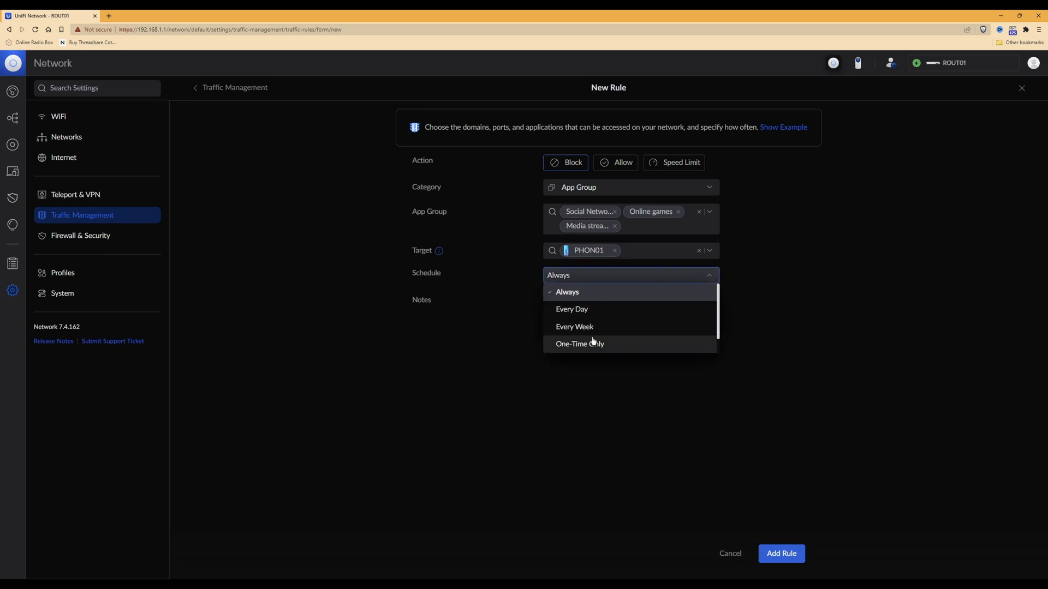
mouse_move(719, 301)
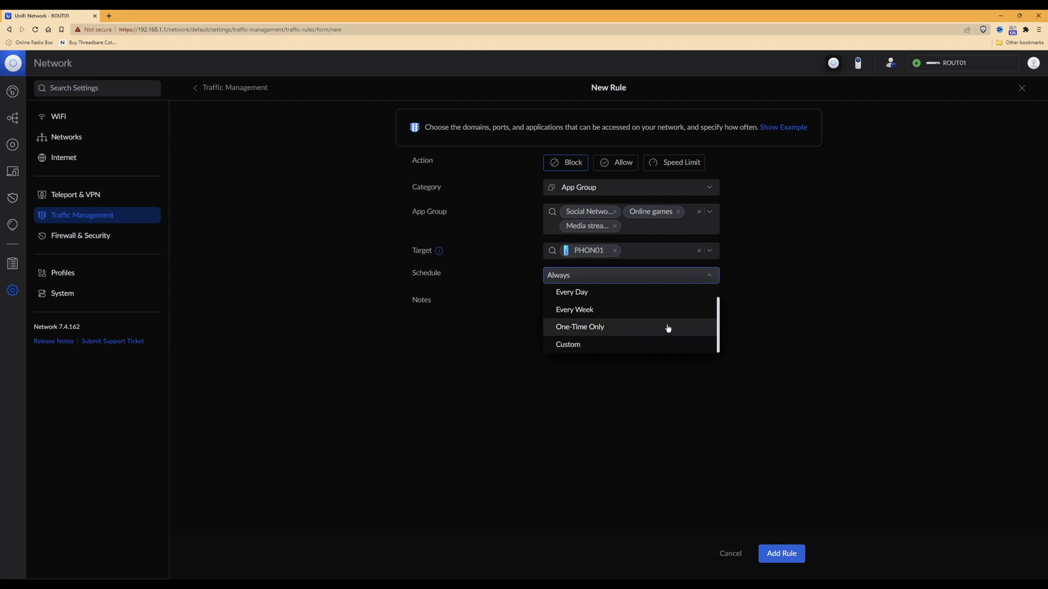
scroll(up, 3)
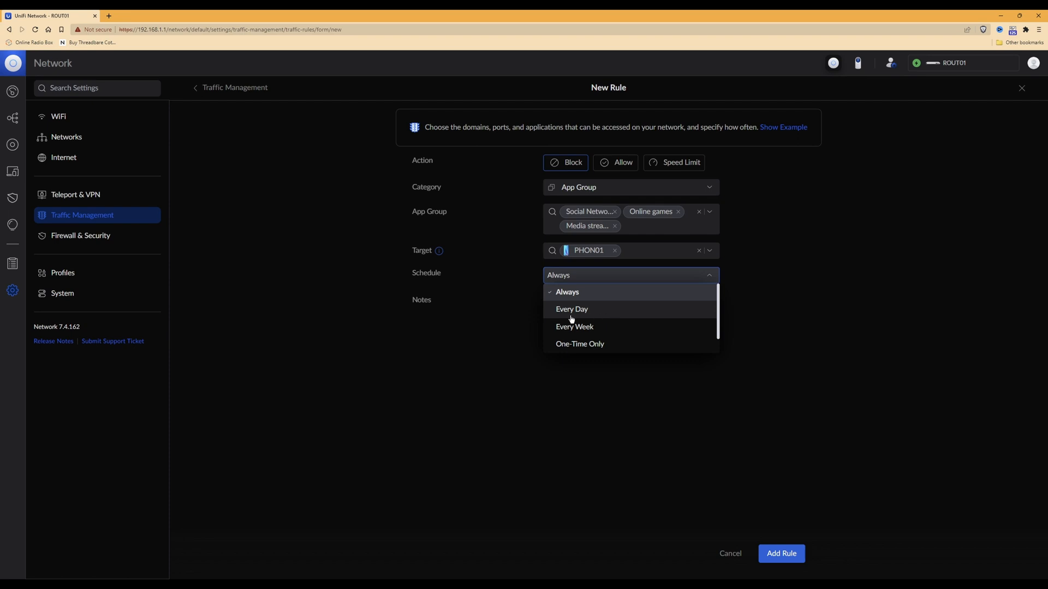
click(572, 309)
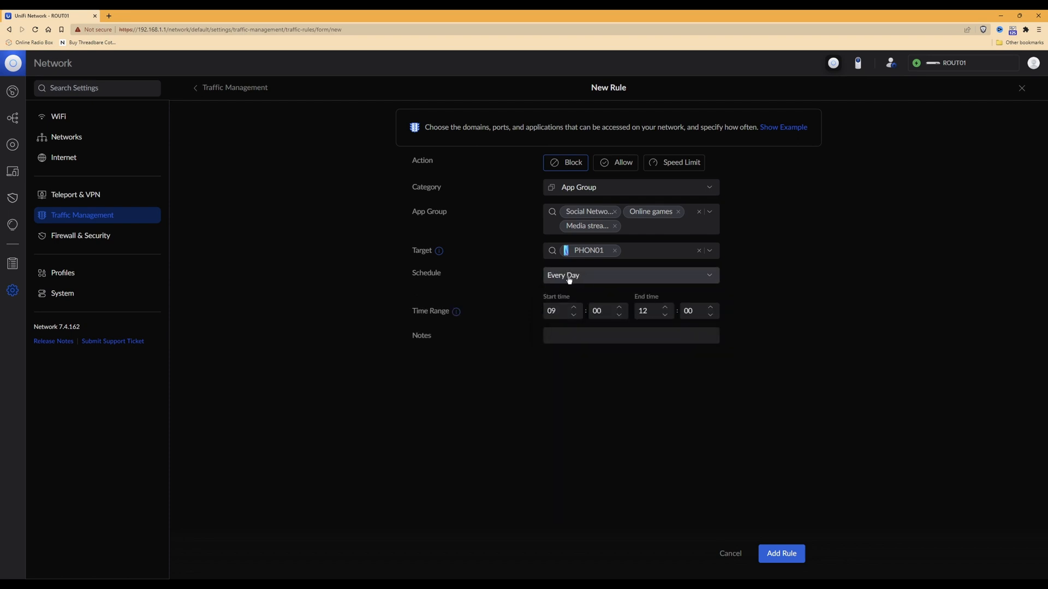
mouse_move(422, 321)
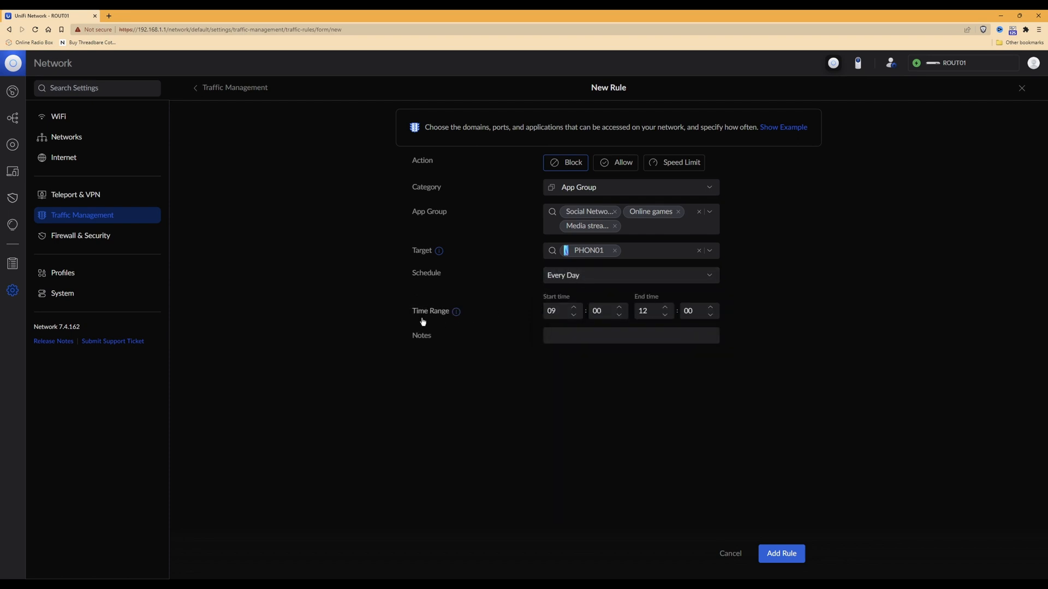
mouse_move(431, 322)
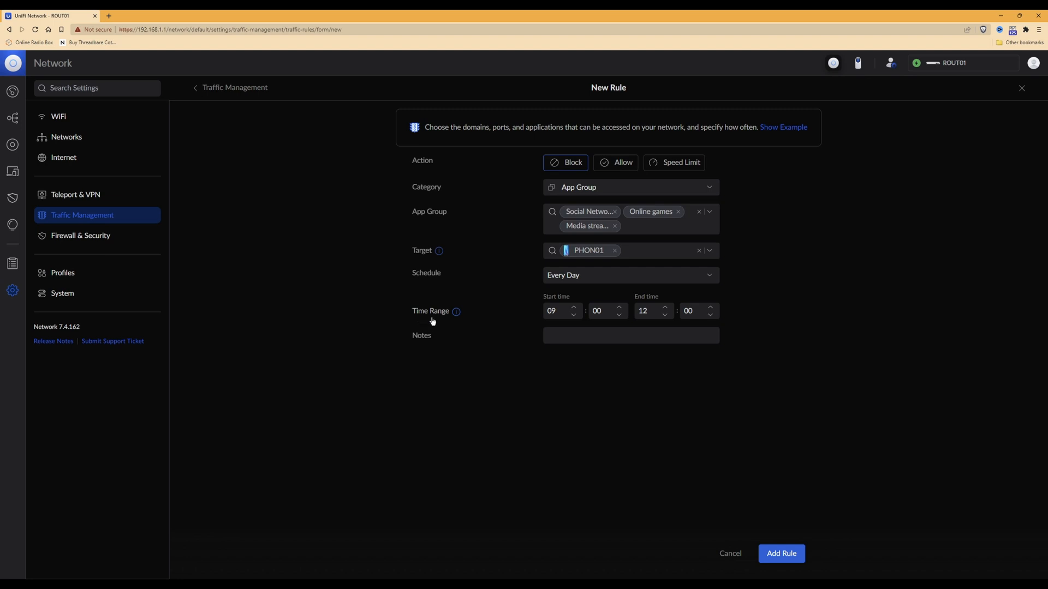
mouse_move(537, 322)
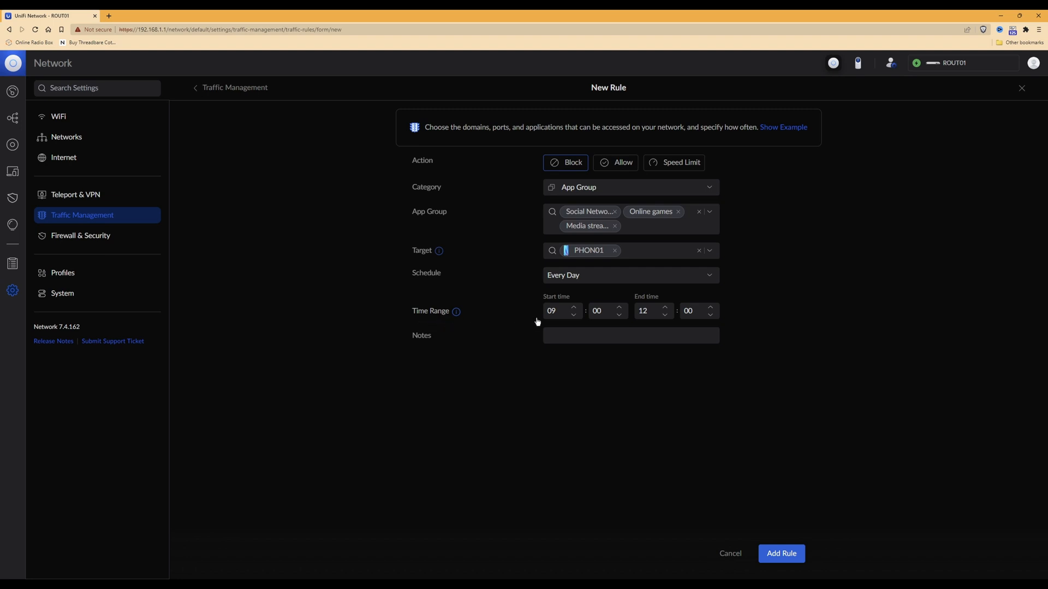
Edit the time range hours so the block runs 20:00 to 07:00
click(553, 311)
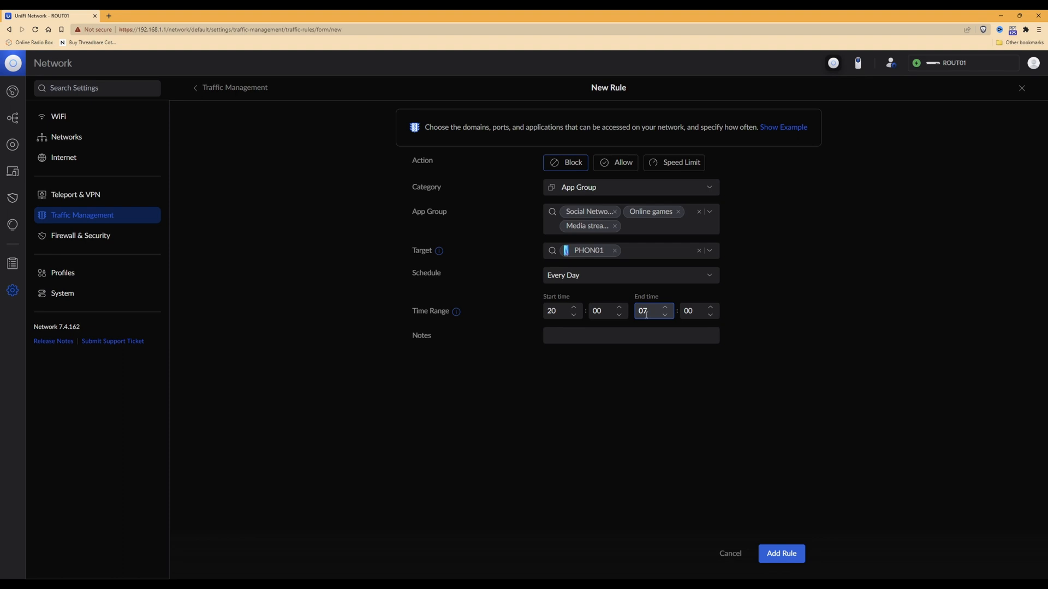
mouse_move(471, 322)
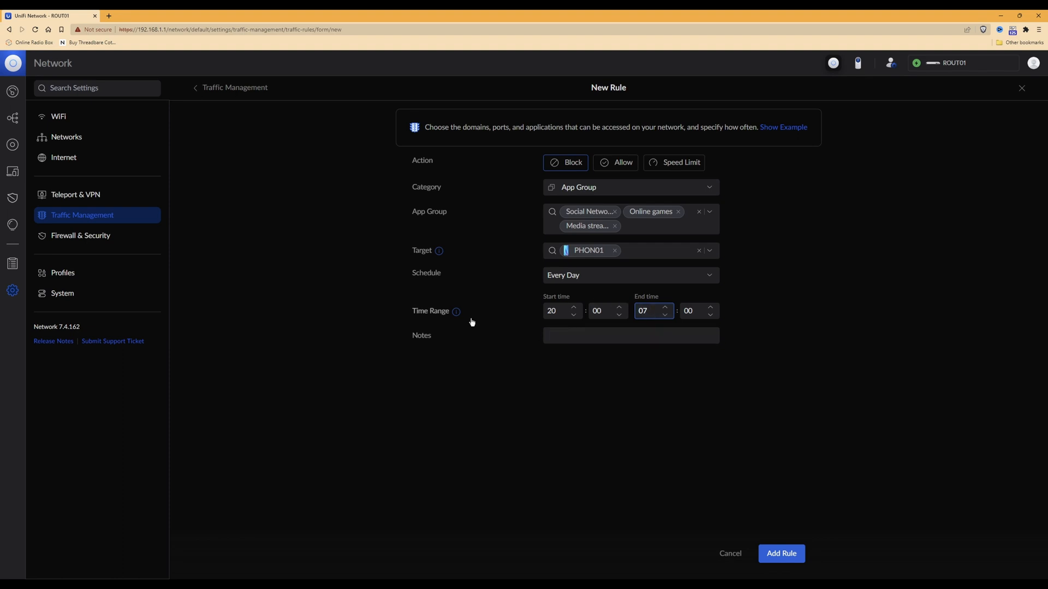
mouse_move(493, 312)
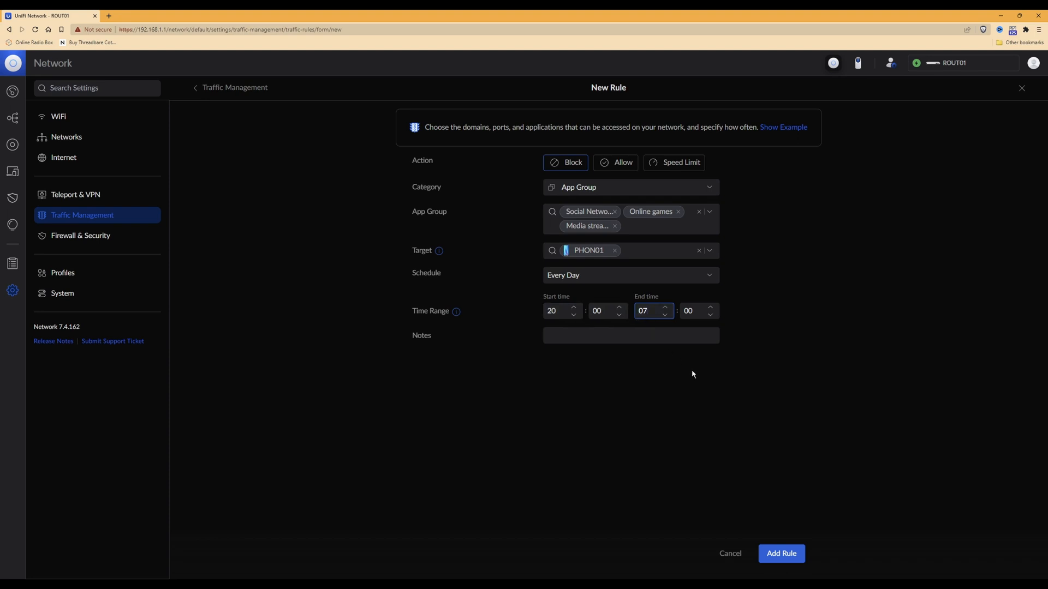
Leave the Notes field blank and add the PHON01 app group block rule
click(630, 334)
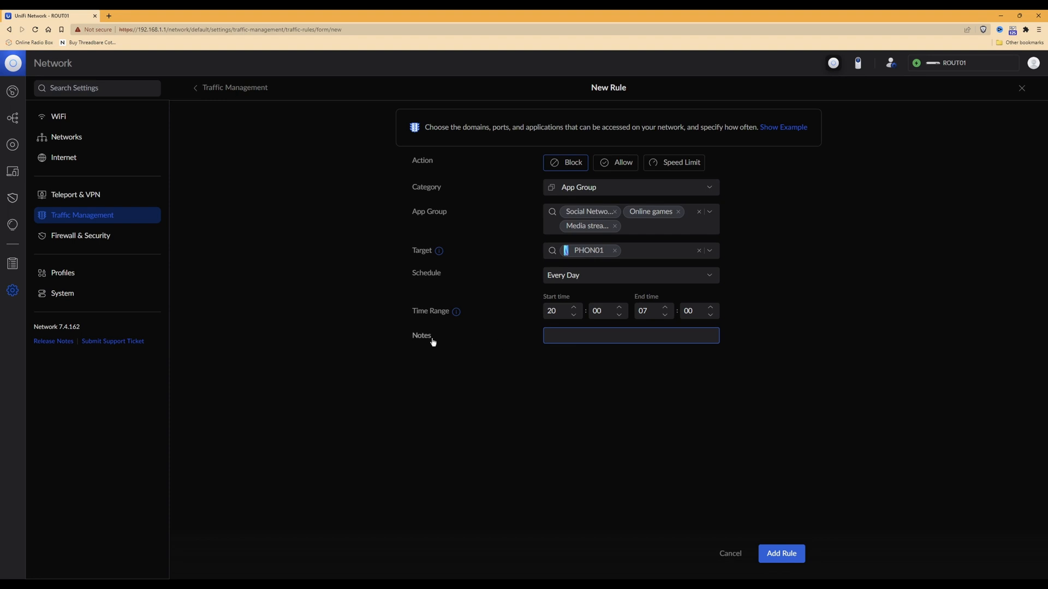
click(631, 335)
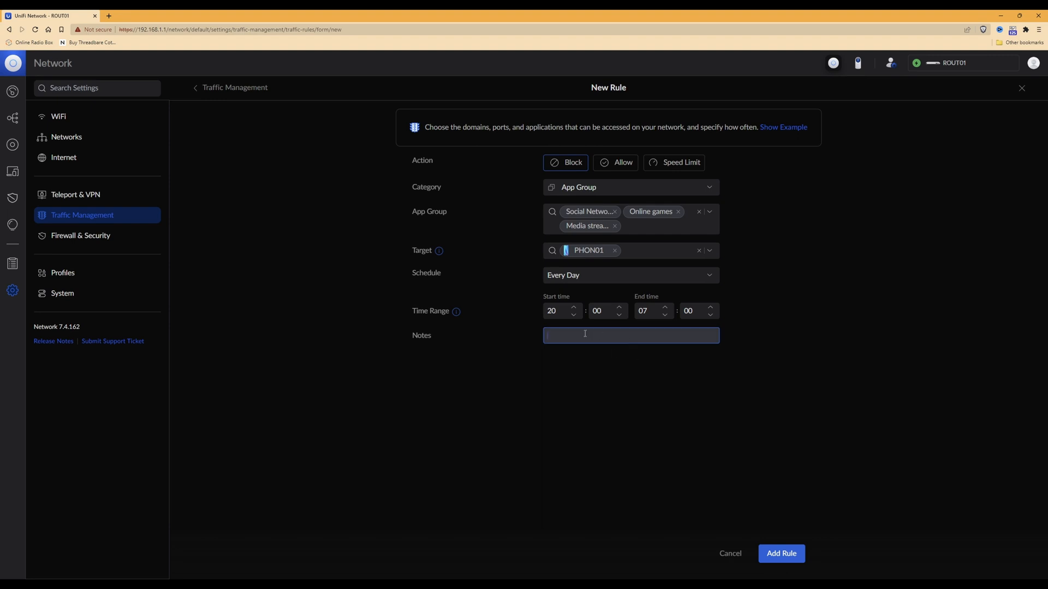
mouse_move(665, 355)
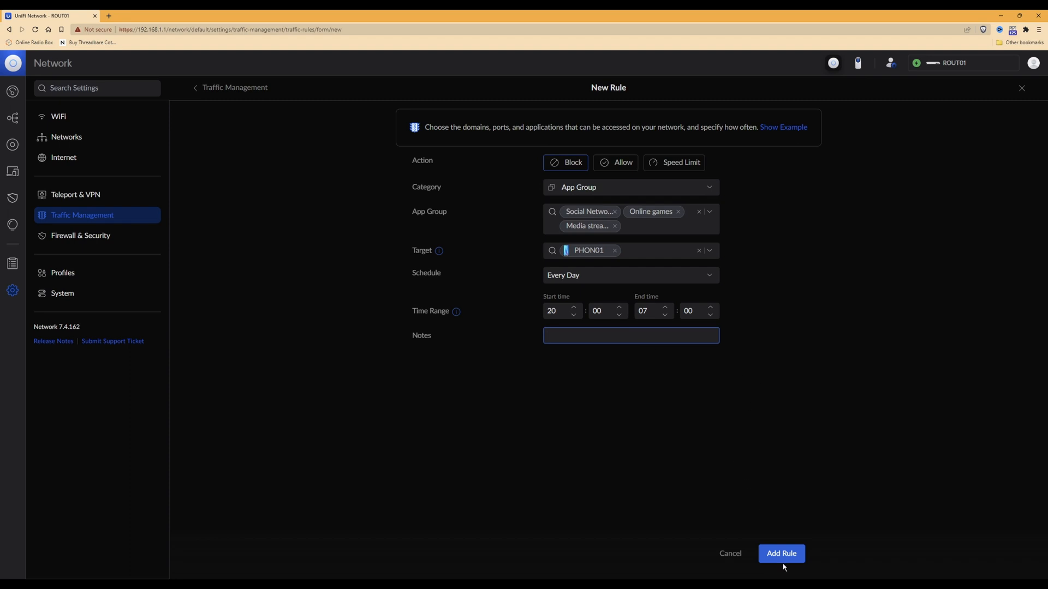
click(781, 554)
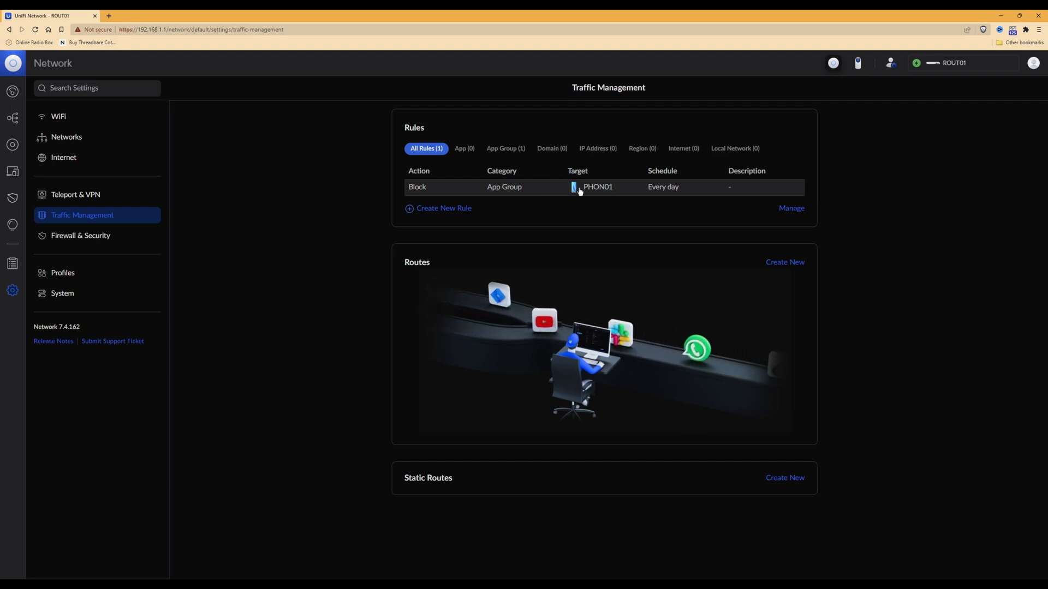
mouse_move(896, 176)
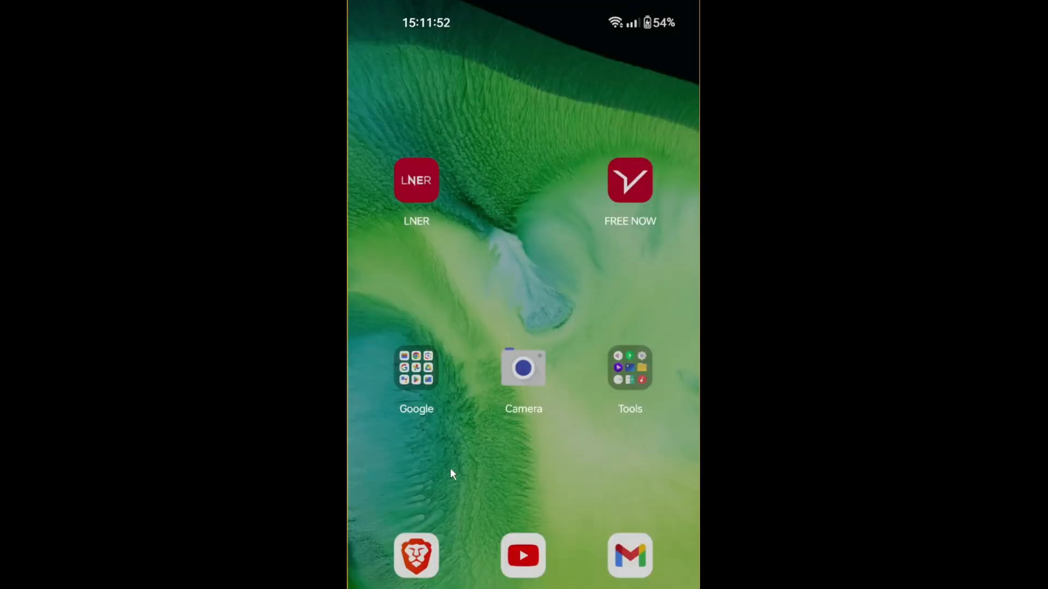
In Brave on the phone, open the Facebook search result and see it stall on the logo
click(416, 556)
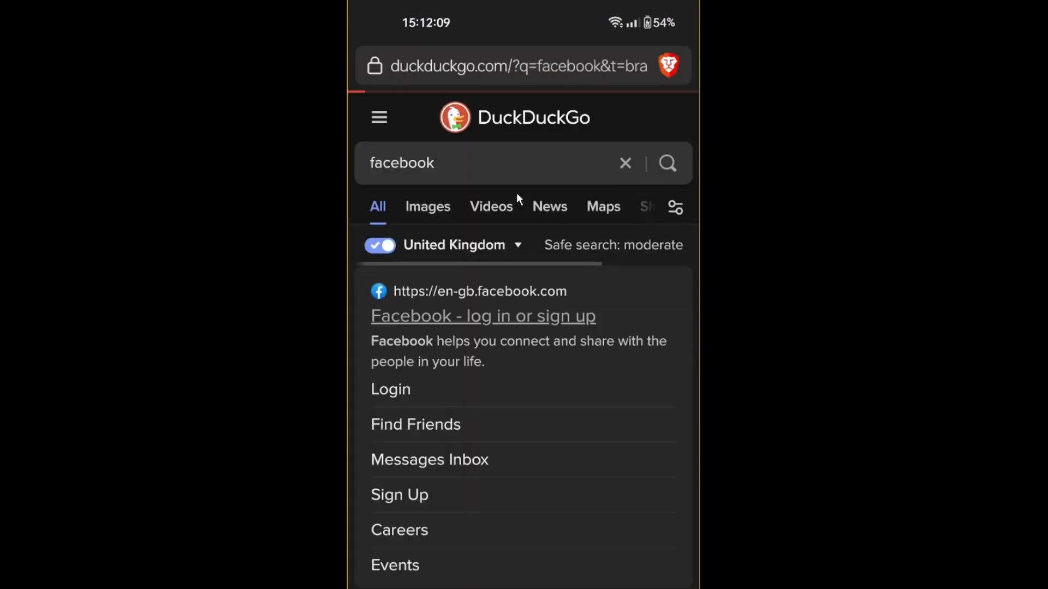
mouse_move(366, 97)
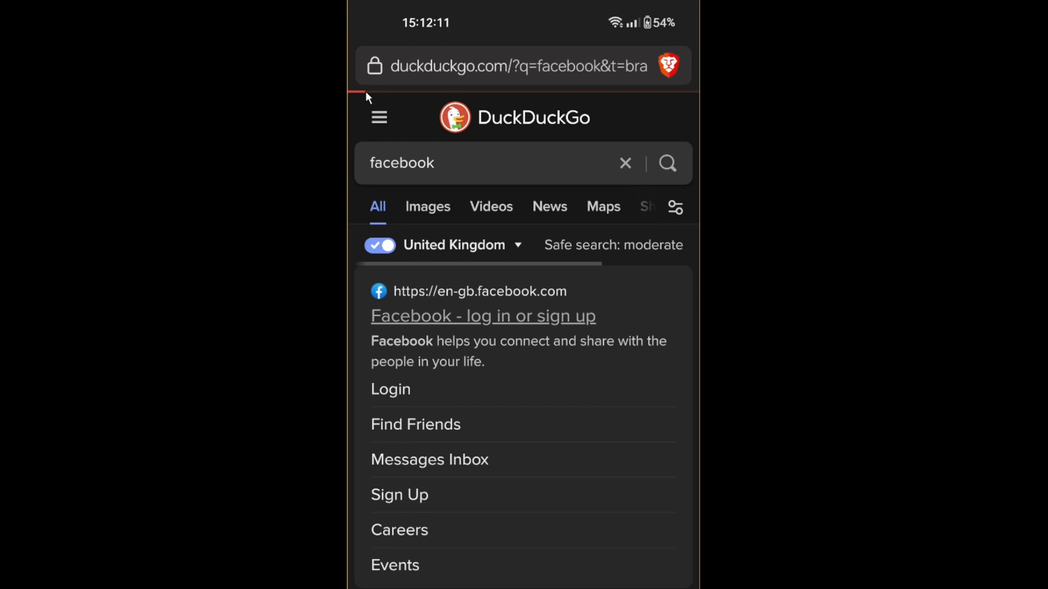
mouse_move(406, 99)
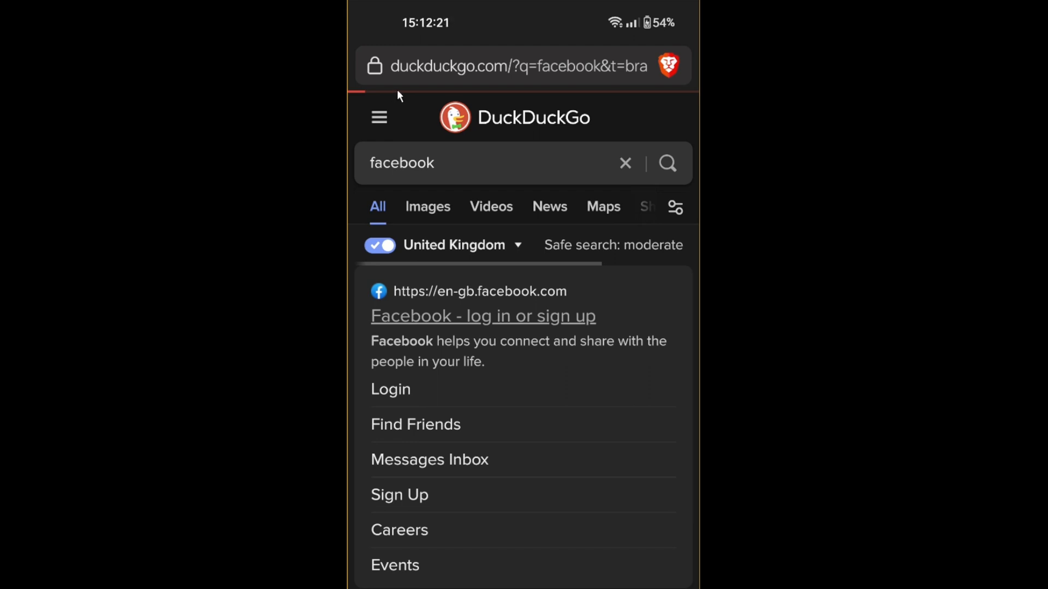
click(483, 316)
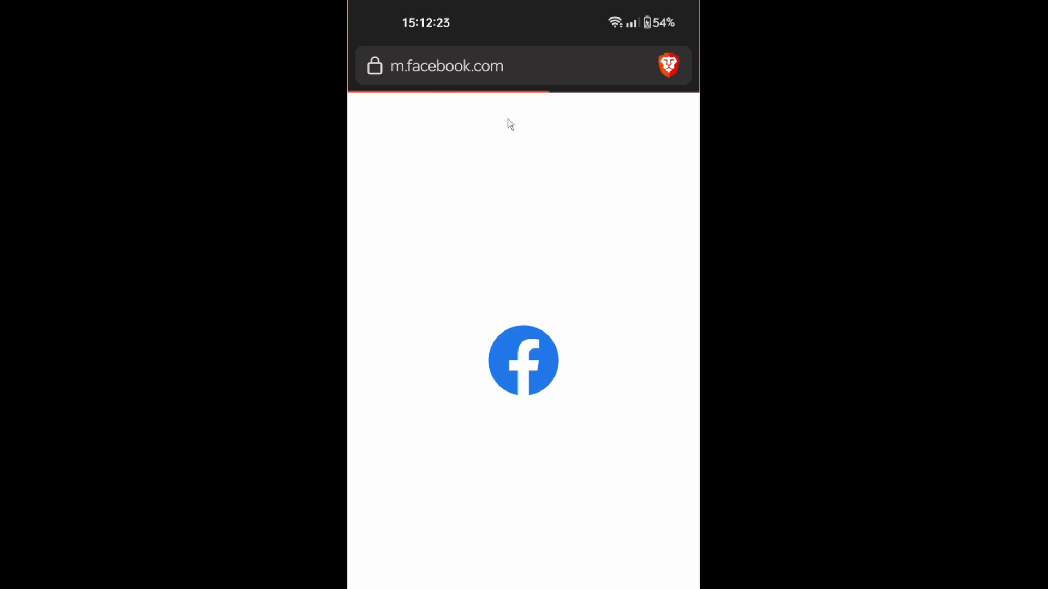
mouse_move(440, 96)
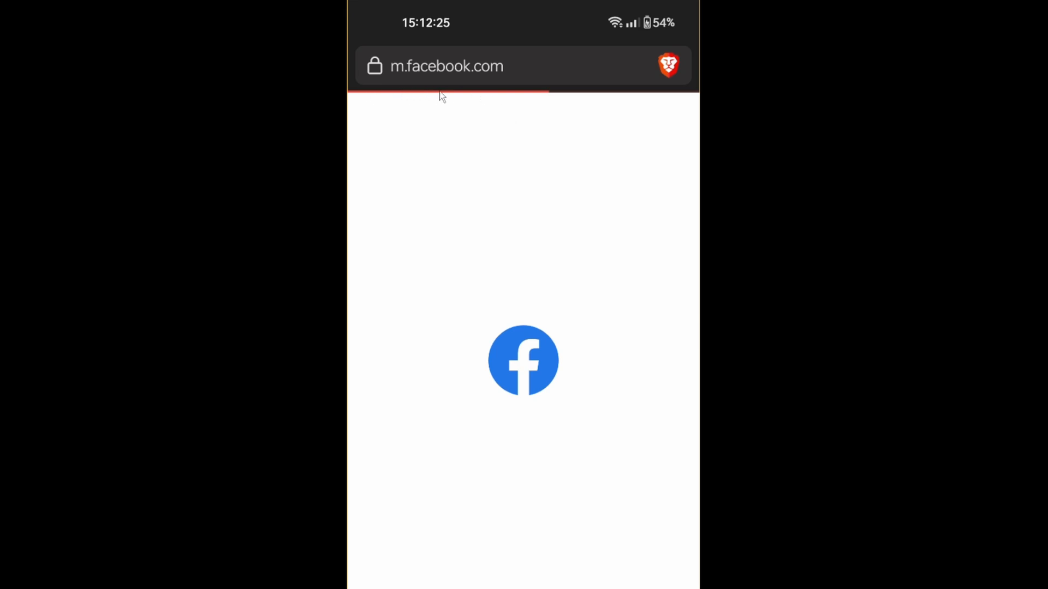
mouse_move(590, 354)
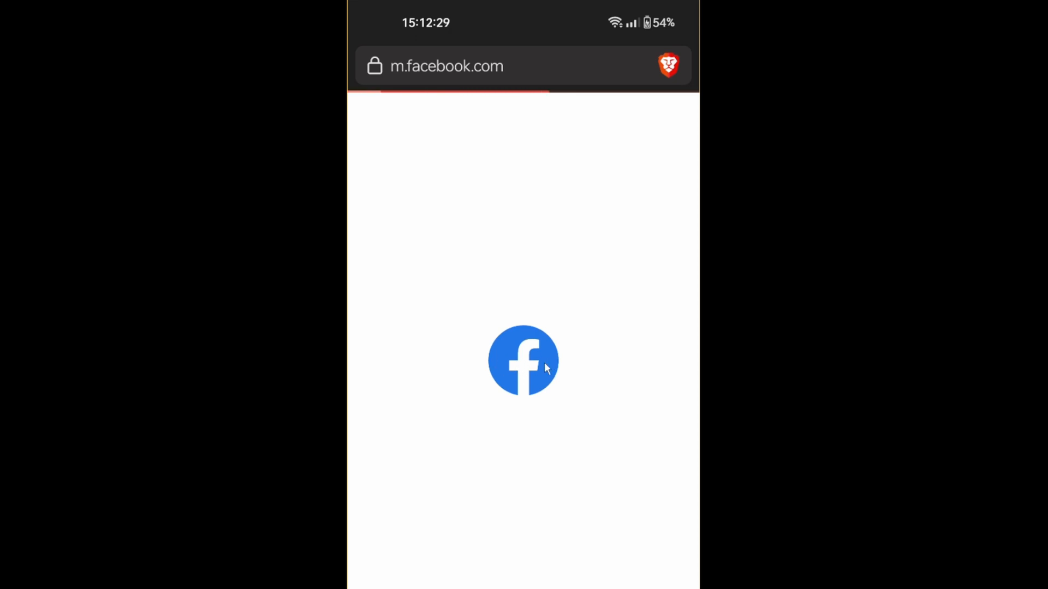
mouse_move(580, 365)
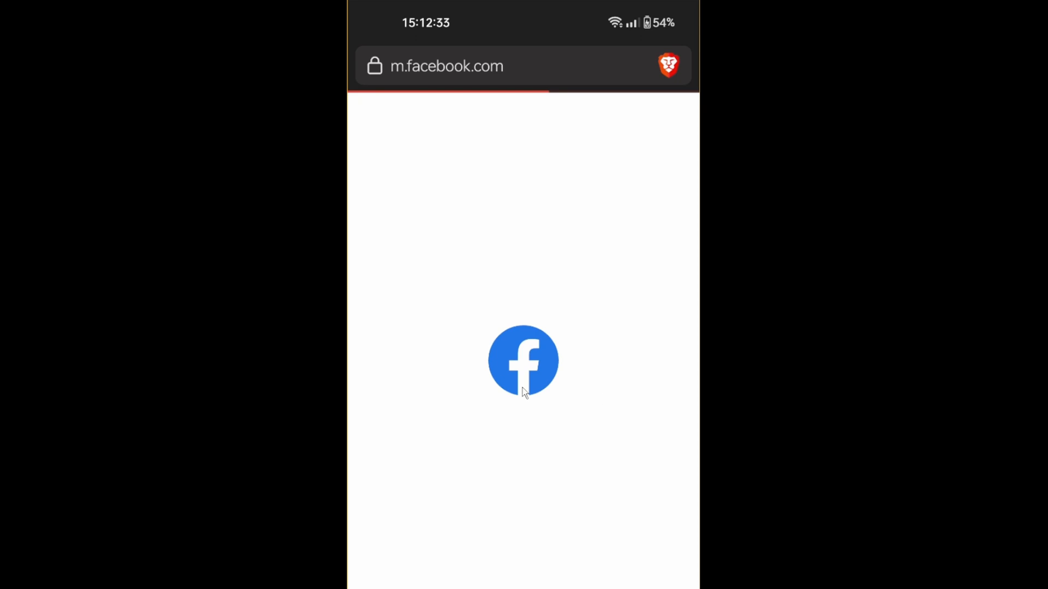
mouse_move(529, 183)
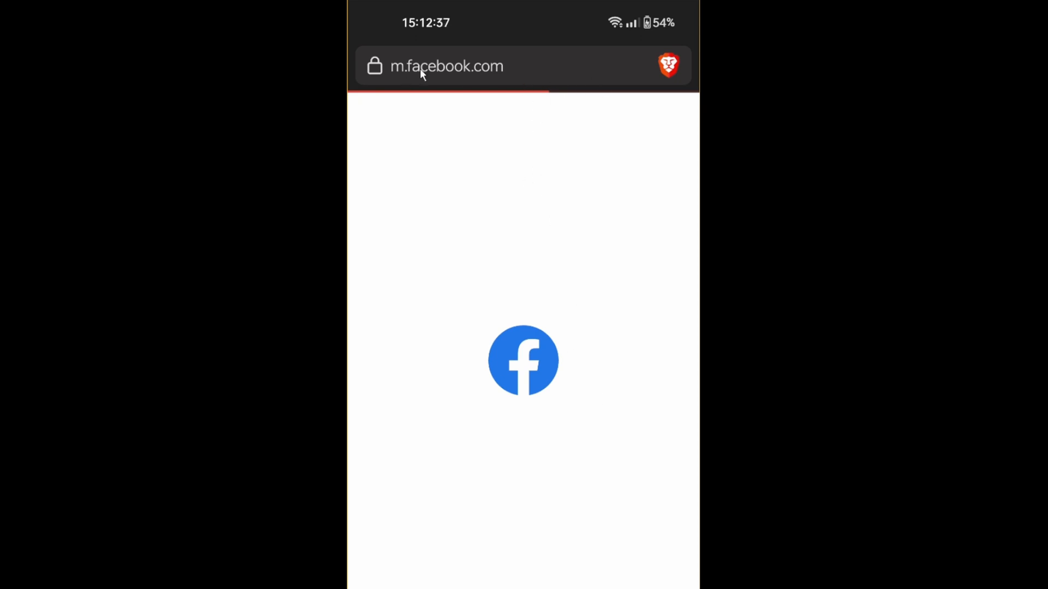
mouse_move(511, 132)
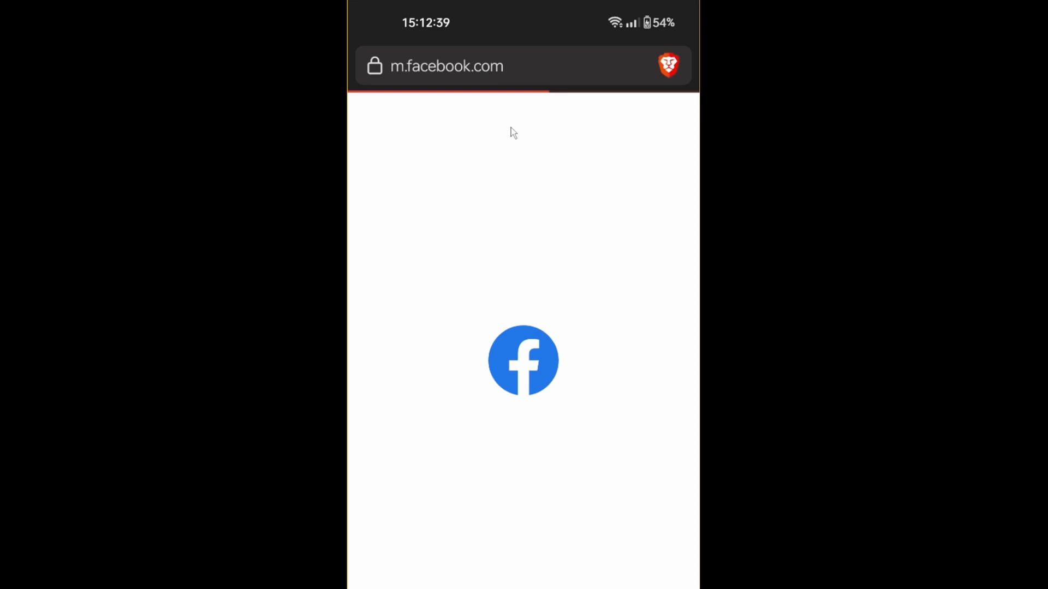